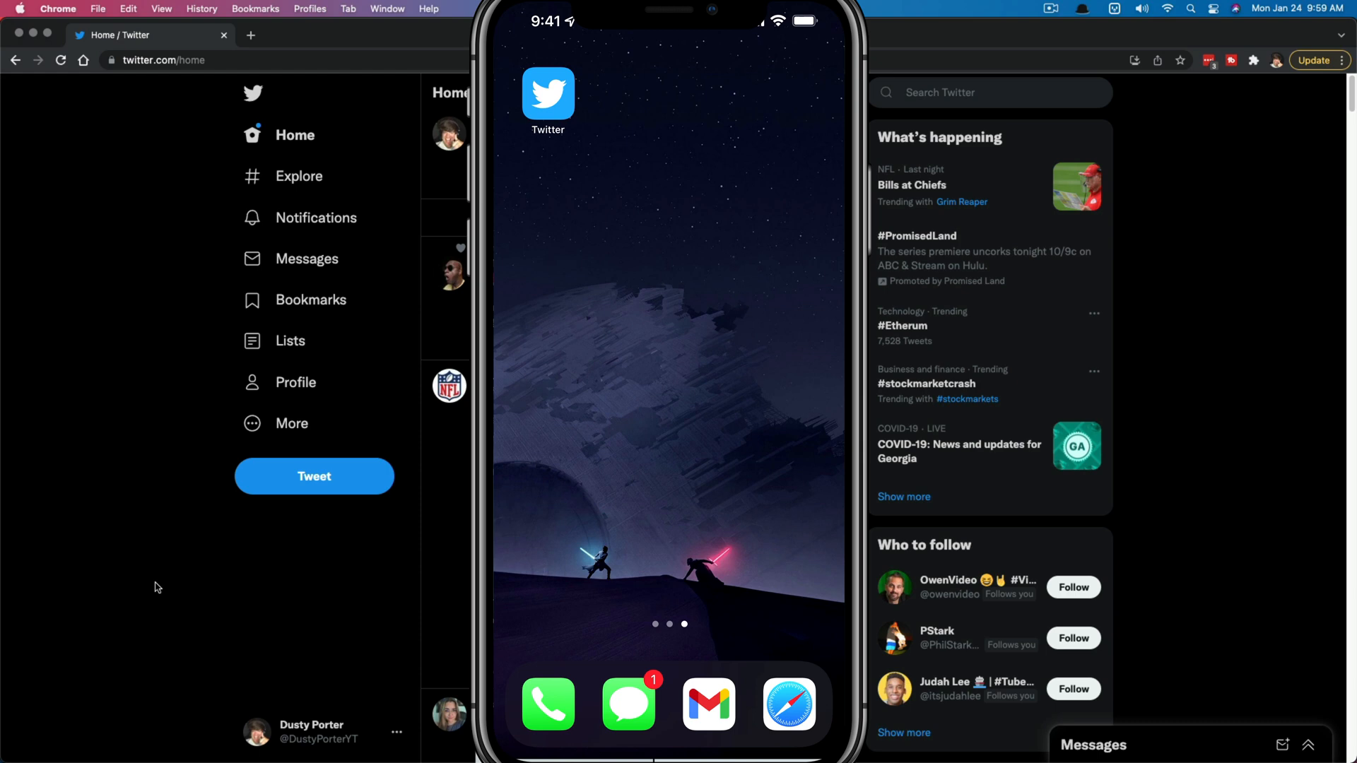
- Launch Twitter and bring up the side menu down to Settings and privacy
{"action": "left_click", "coordinate": [547, 93]}
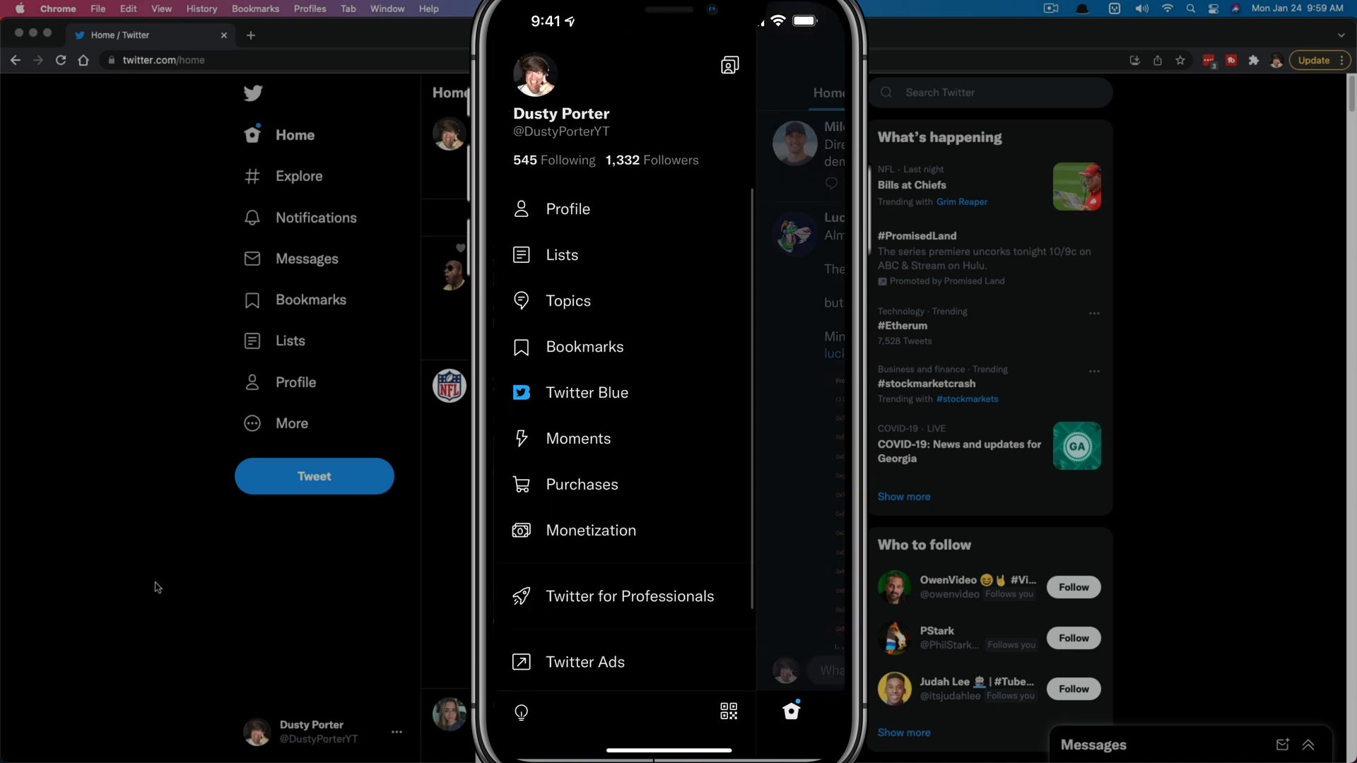
{"action": "scroll", "scroll_direction": "down", "scroll_amount": 3}
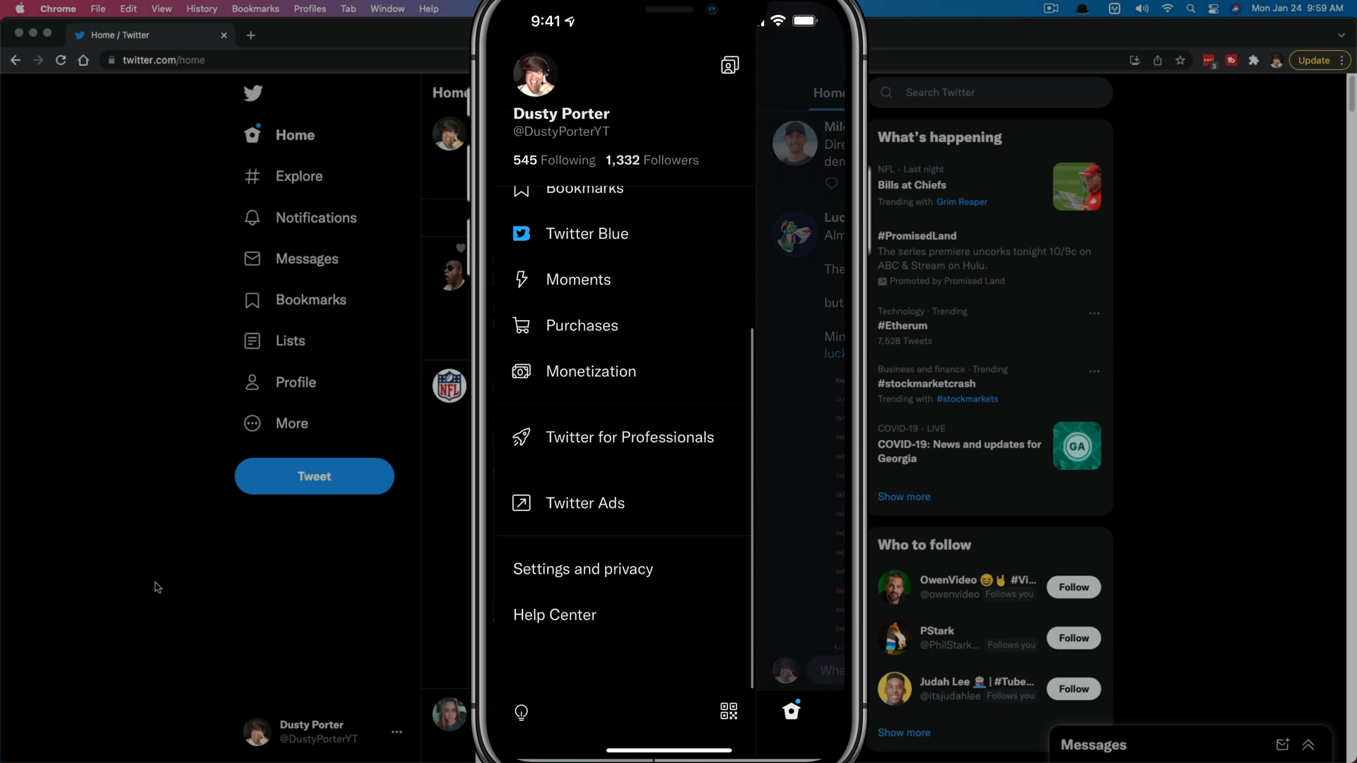
{"action": "scroll", "scroll_direction": "up", "scroll_amount": 3}
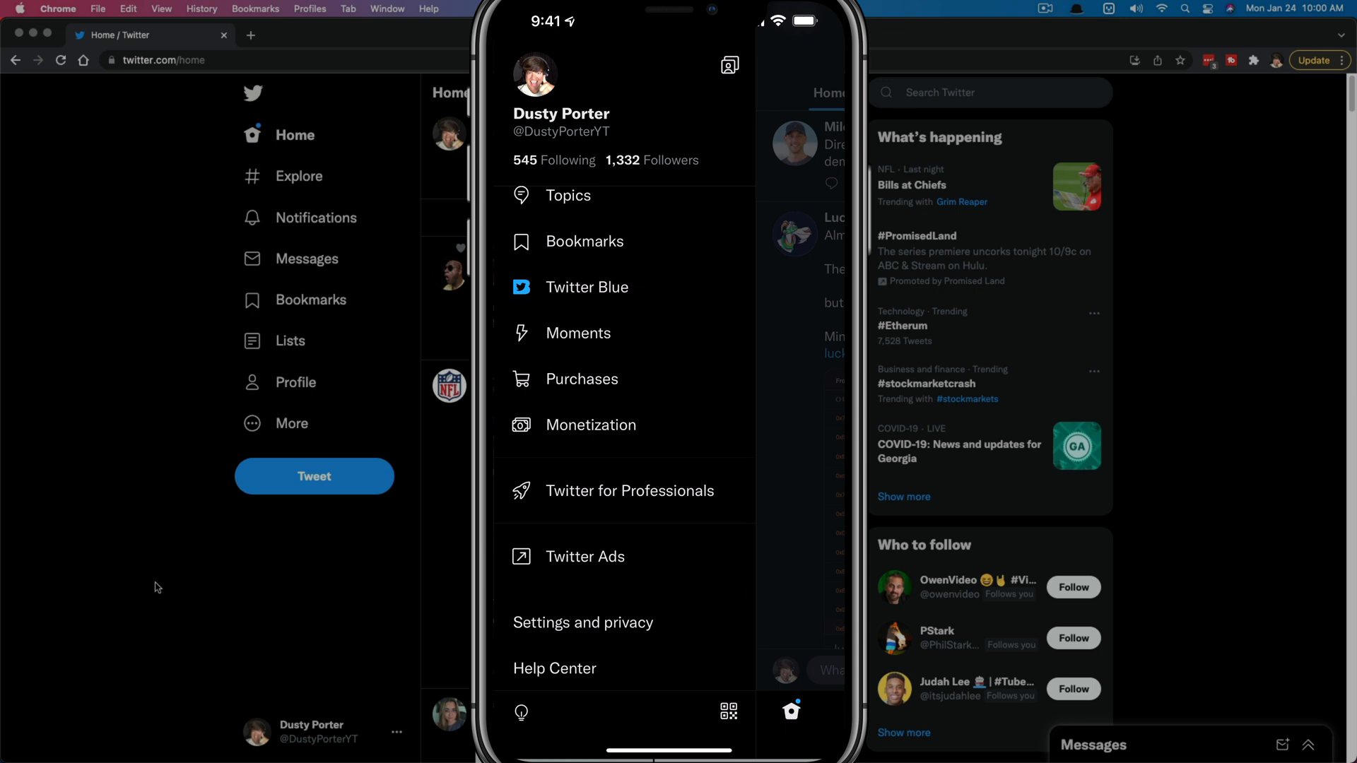
- Go through Settings and privacy > Privacy and safety > Mute and block to Muted words
{"action": "left_click", "coordinate": [584, 622]}
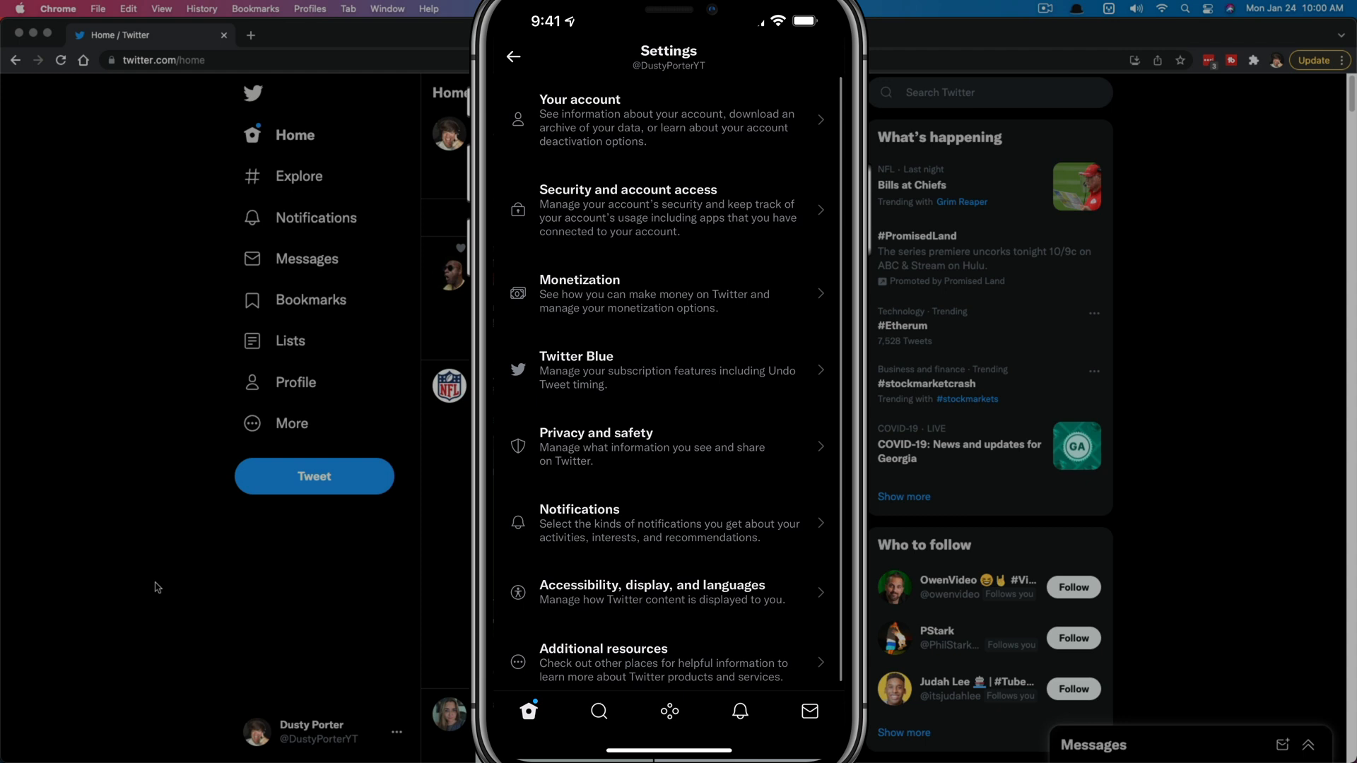
{"action": "scroll", "scroll_direction": "down", "scroll_amount": 3}
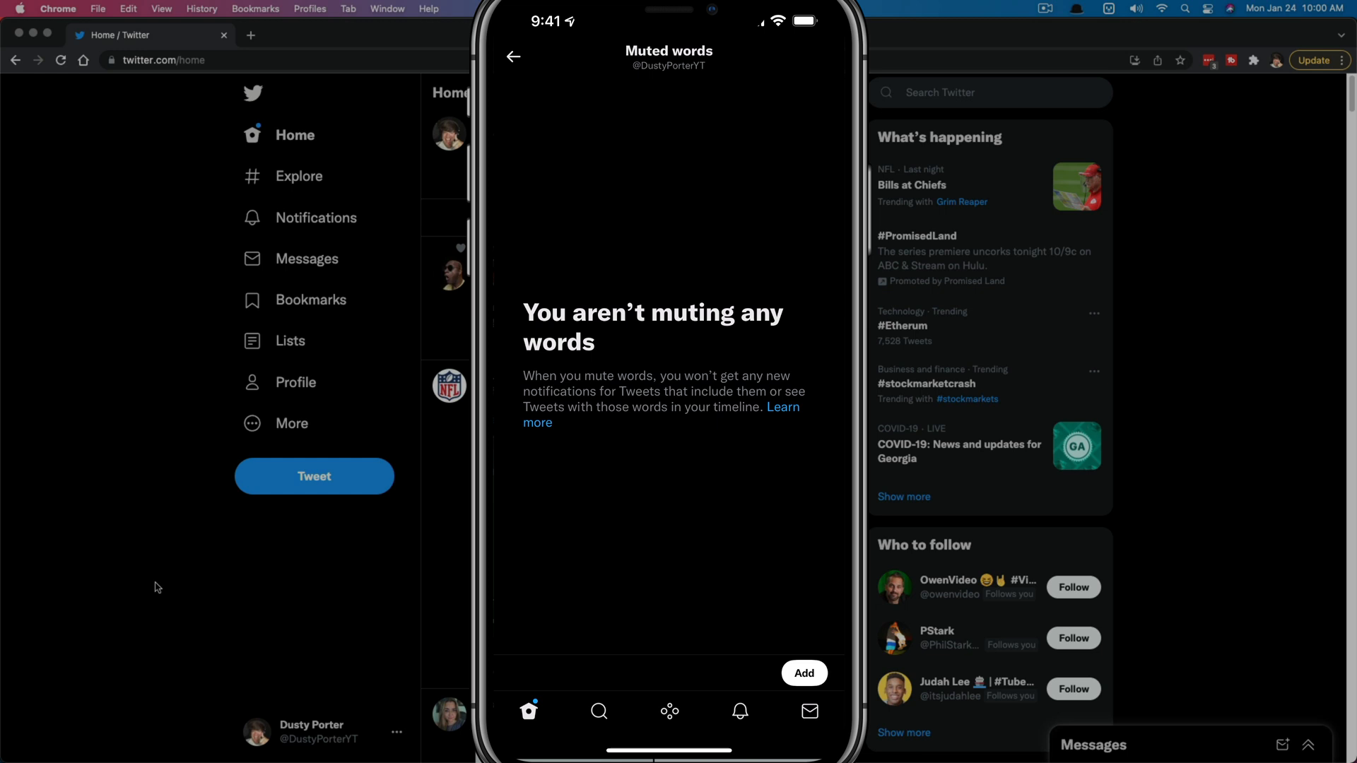
- Add a new muted word 'wordle' for home timeline and notifications, not yet saved
{"action": "left_click", "coordinate": [803, 673]}
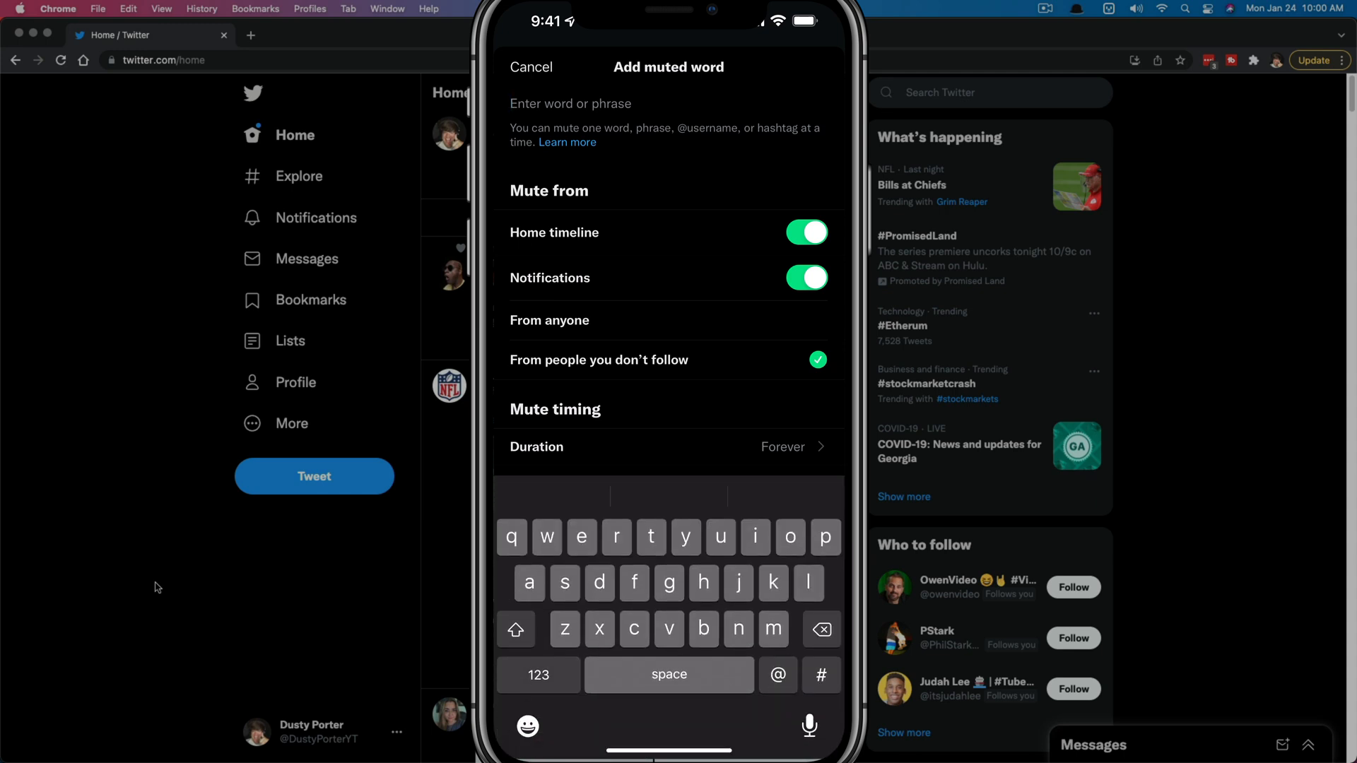
{"action": "type", "text": "wordle"}
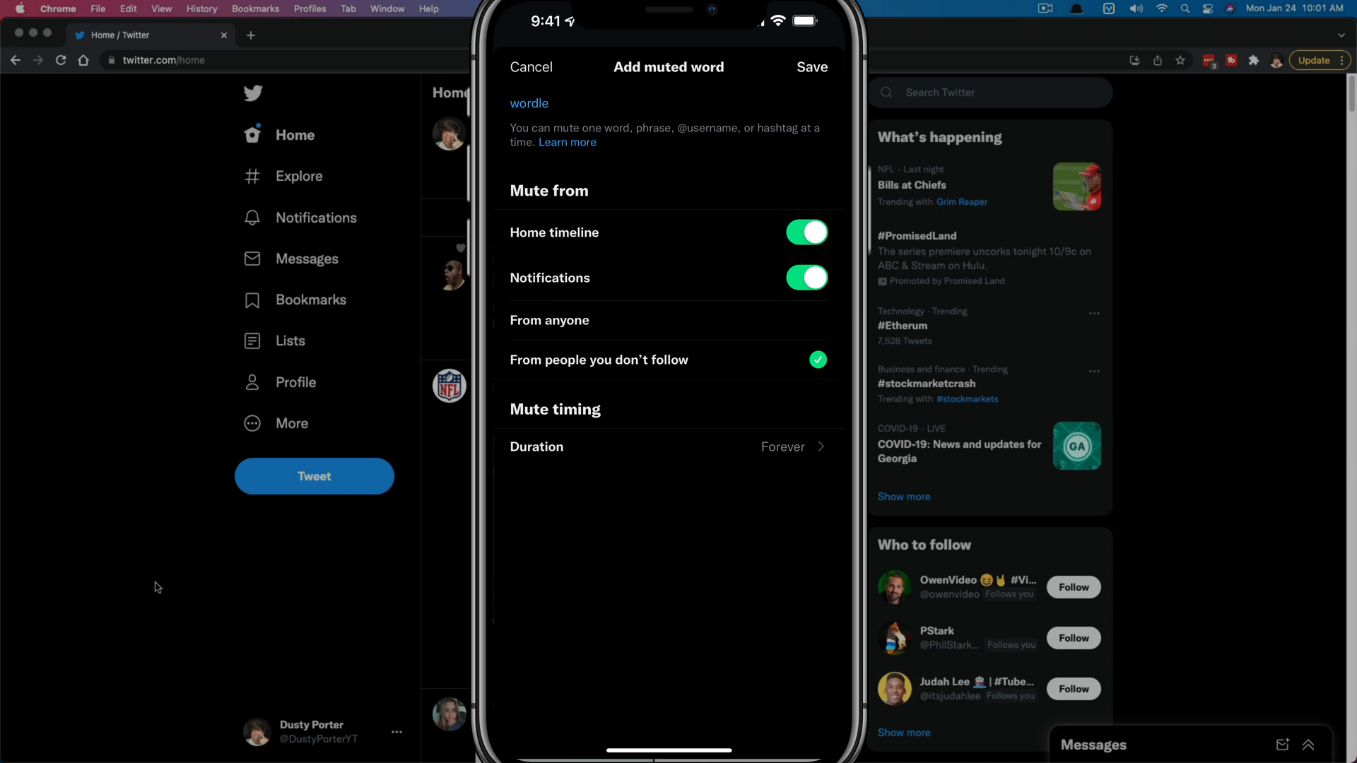
- Keep the duration at Forever and save 'wordle' as a muted word
{"action": "left_click", "coordinate": [665, 447]}
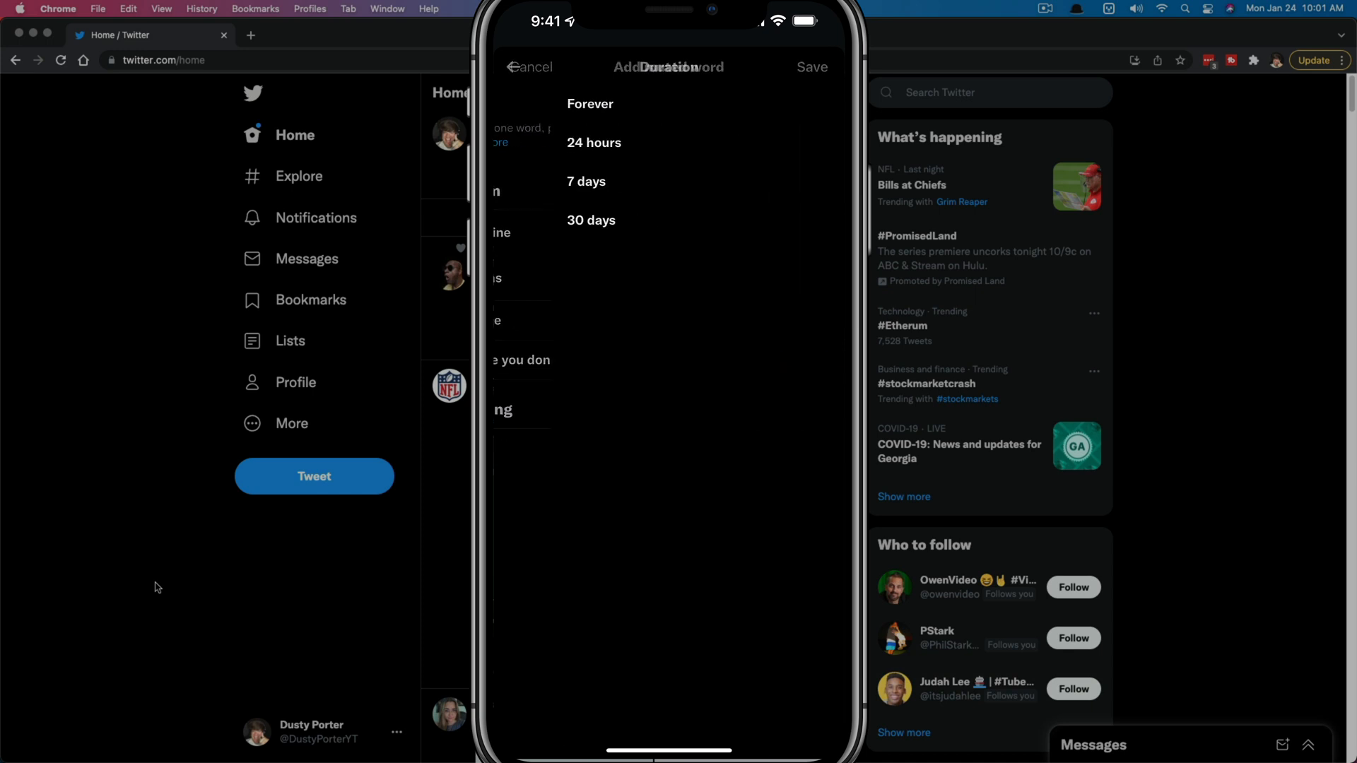
{"action": "left_click", "coordinate": [591, 103]}
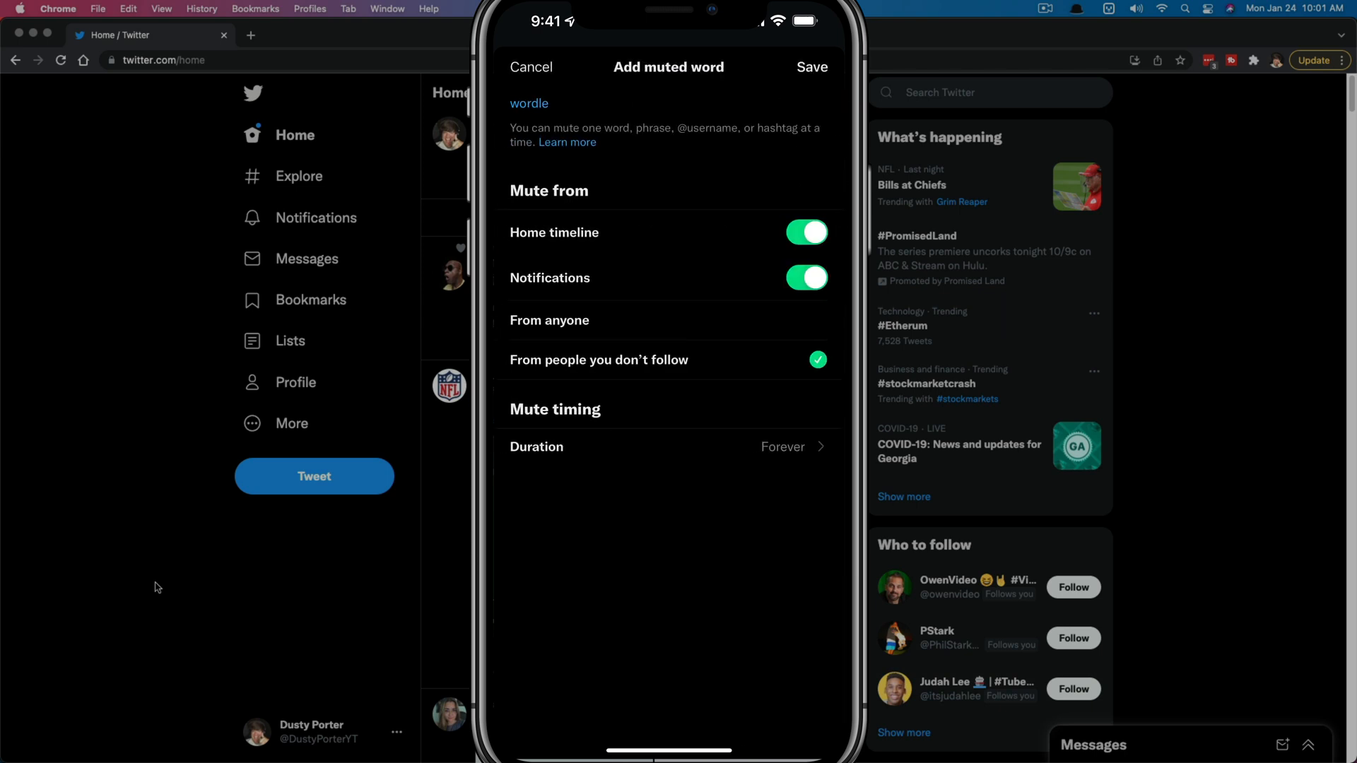
{"action": "left_click", "coordinate": [812, 67]}
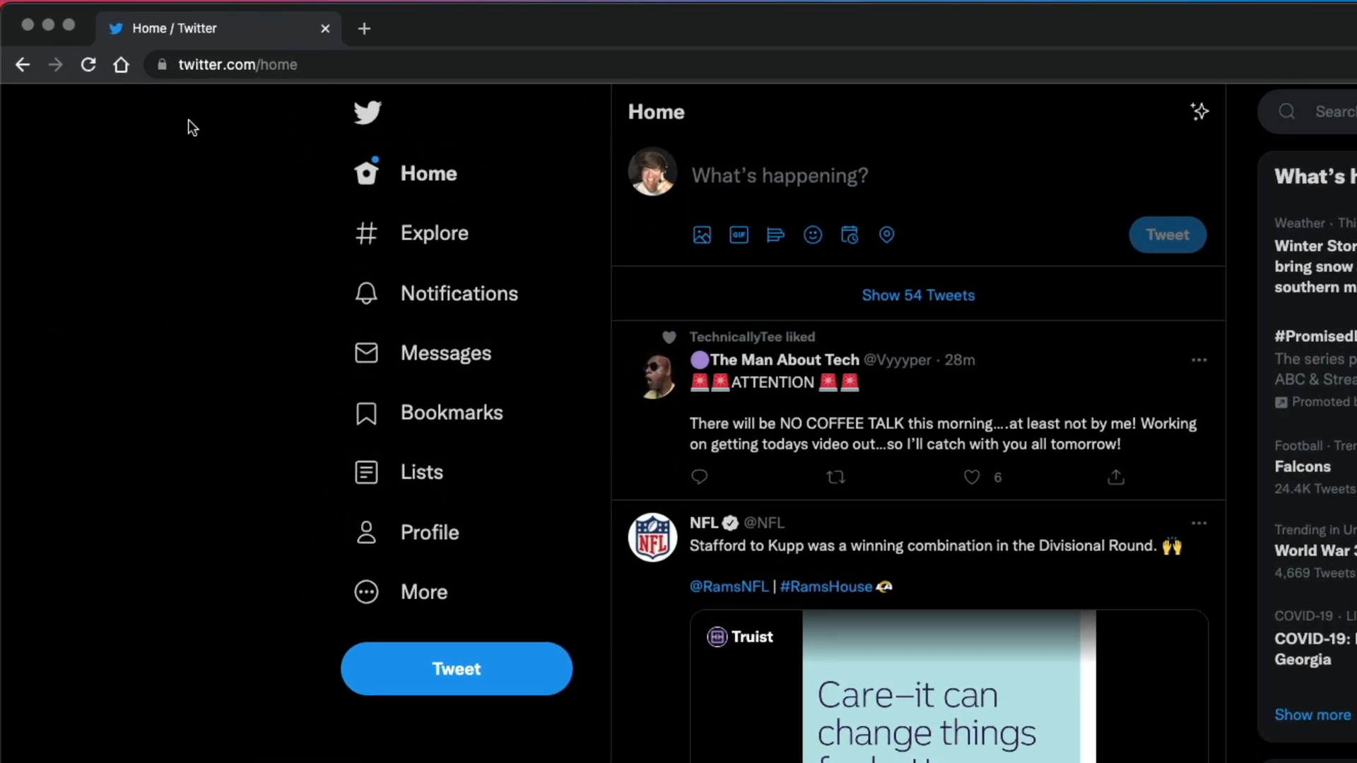
{"action": "mouse_move", "coordinate": [246, 407]}
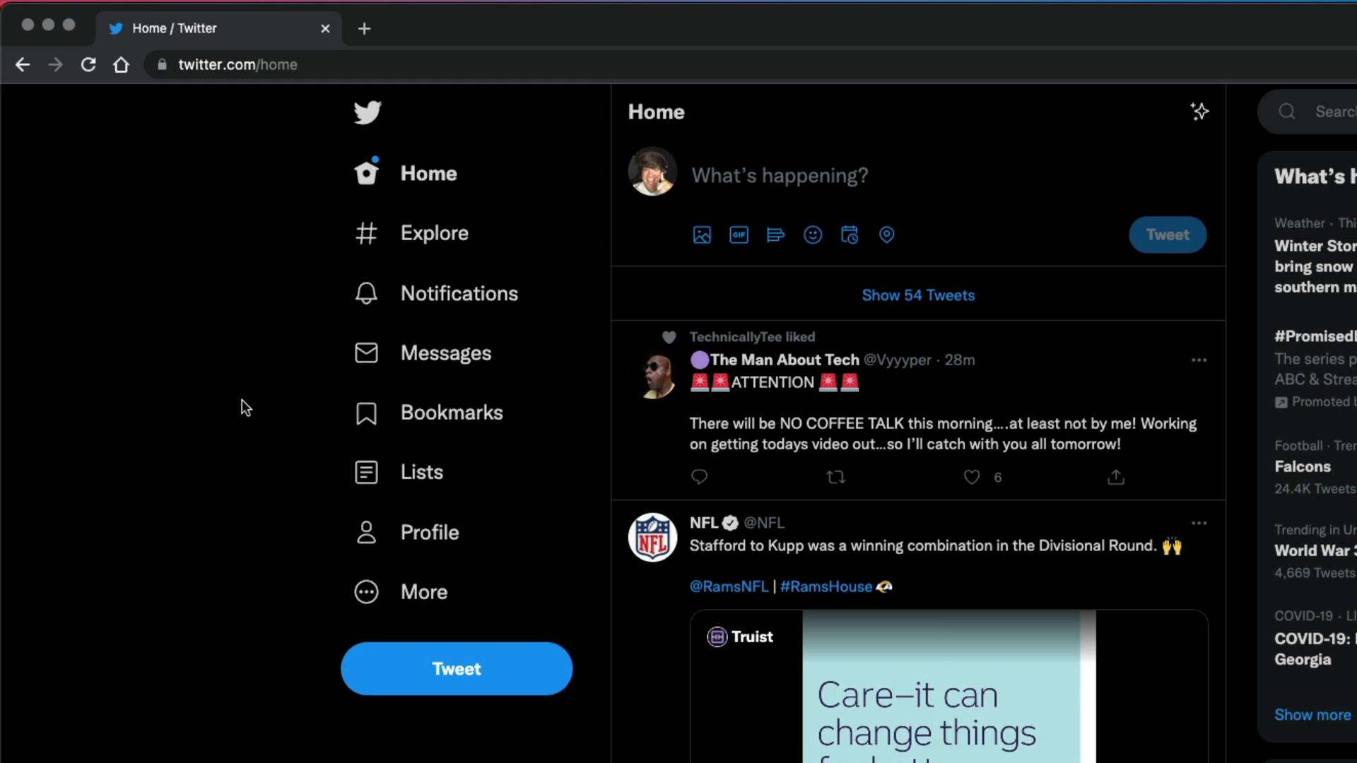
{"action": "mouse_move", "coordinate": [423, 592]}
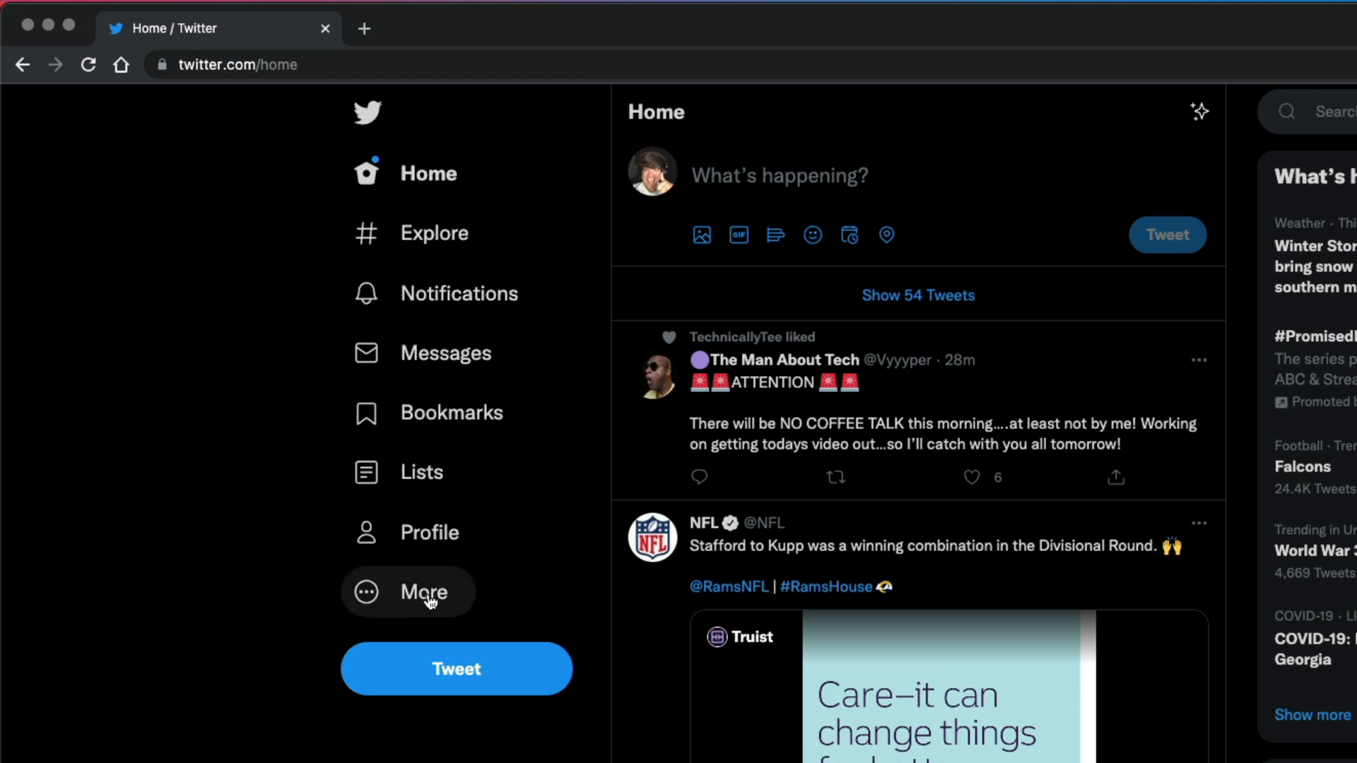
- Show the More menu on twitter.com with Settings and privacy listed
{"action": "left_click", "coordinate": [425, 592]}
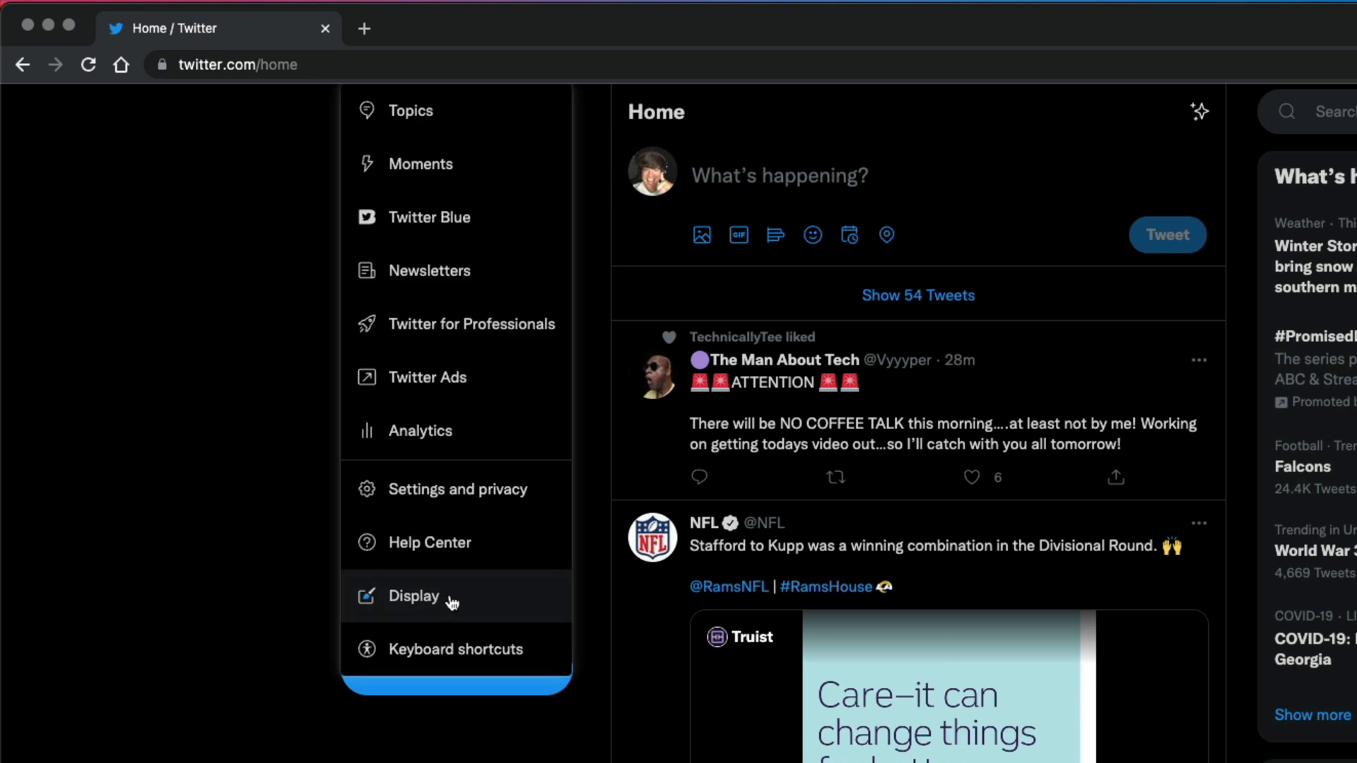
{"action": "mouse_move", "coordinate": [441, 489]}
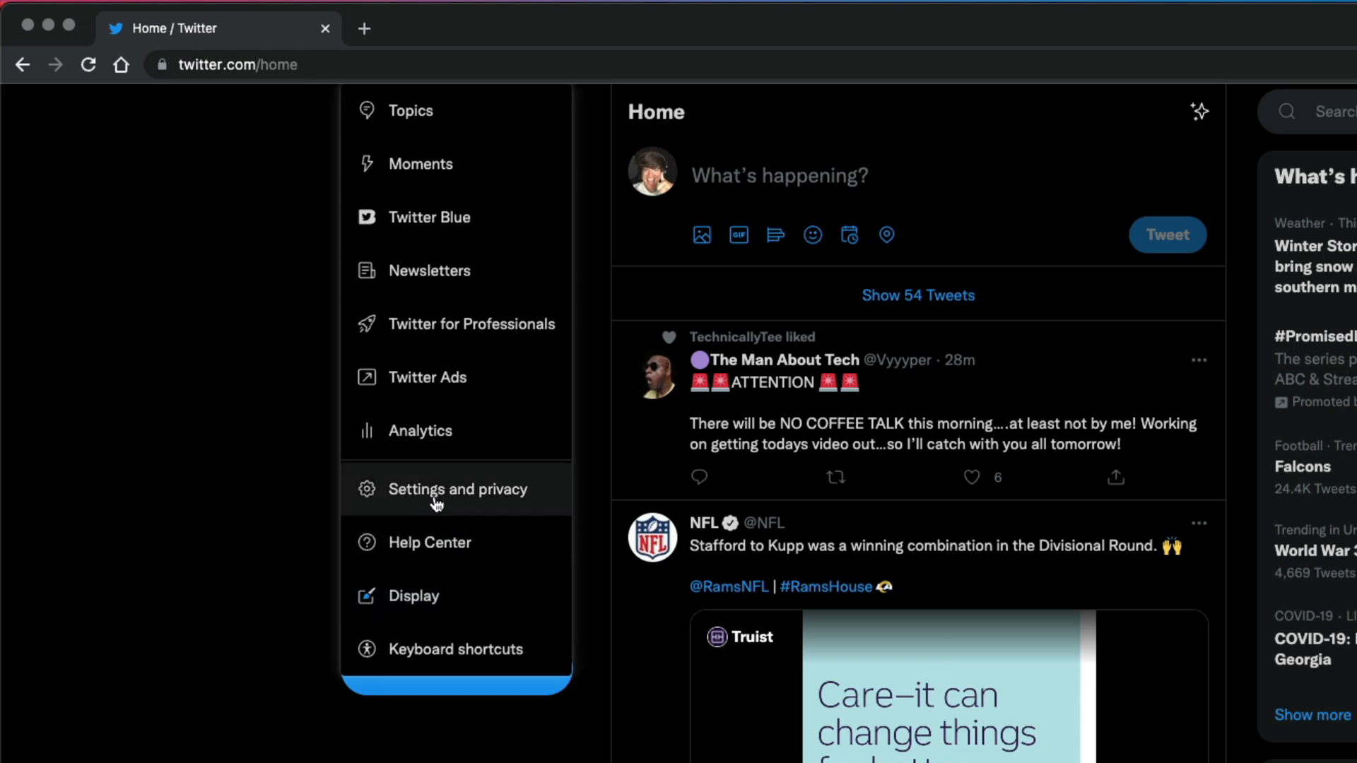
- Reach the web Mute and block page via Settings and privacy > Privacy and safety
{"action": "left_click", "coordinate": [457, 489]}
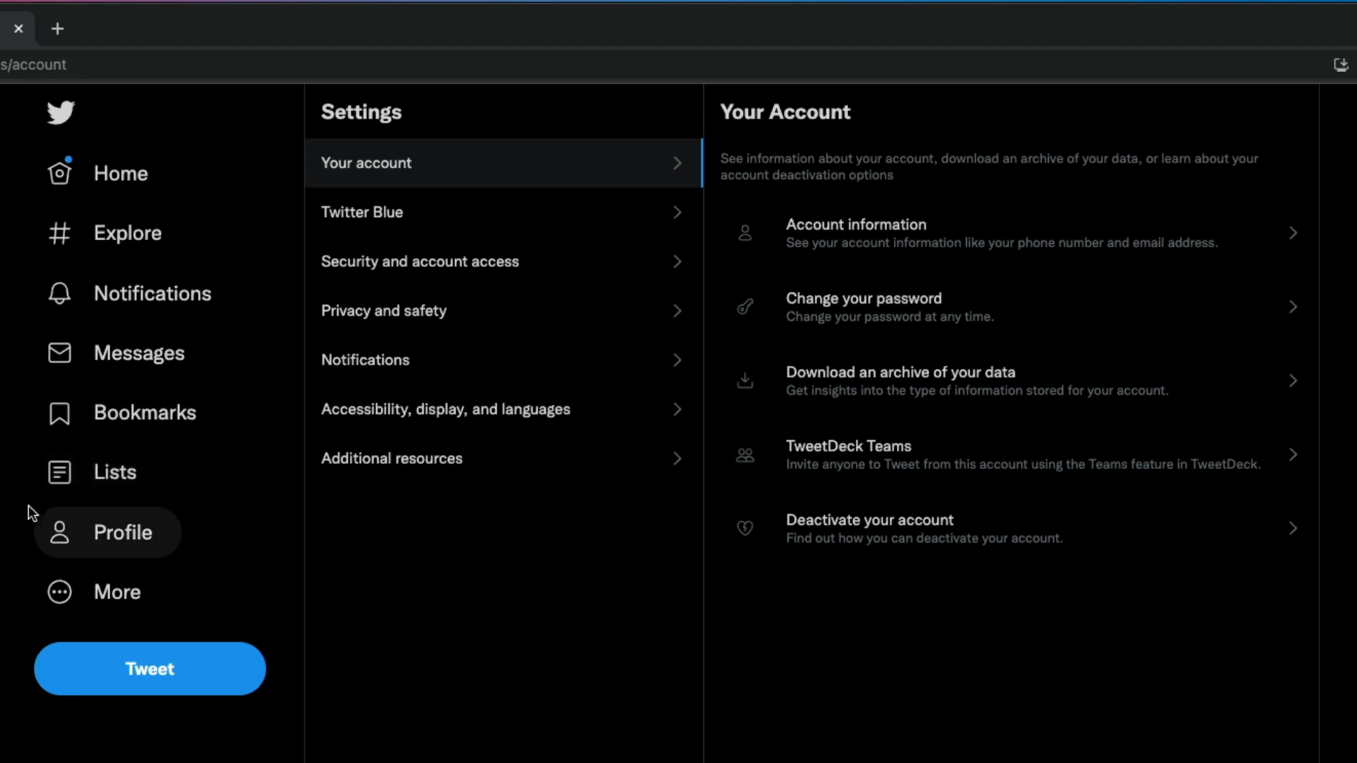
{"action": "mouse_move", "coordinate": [658, 441]}
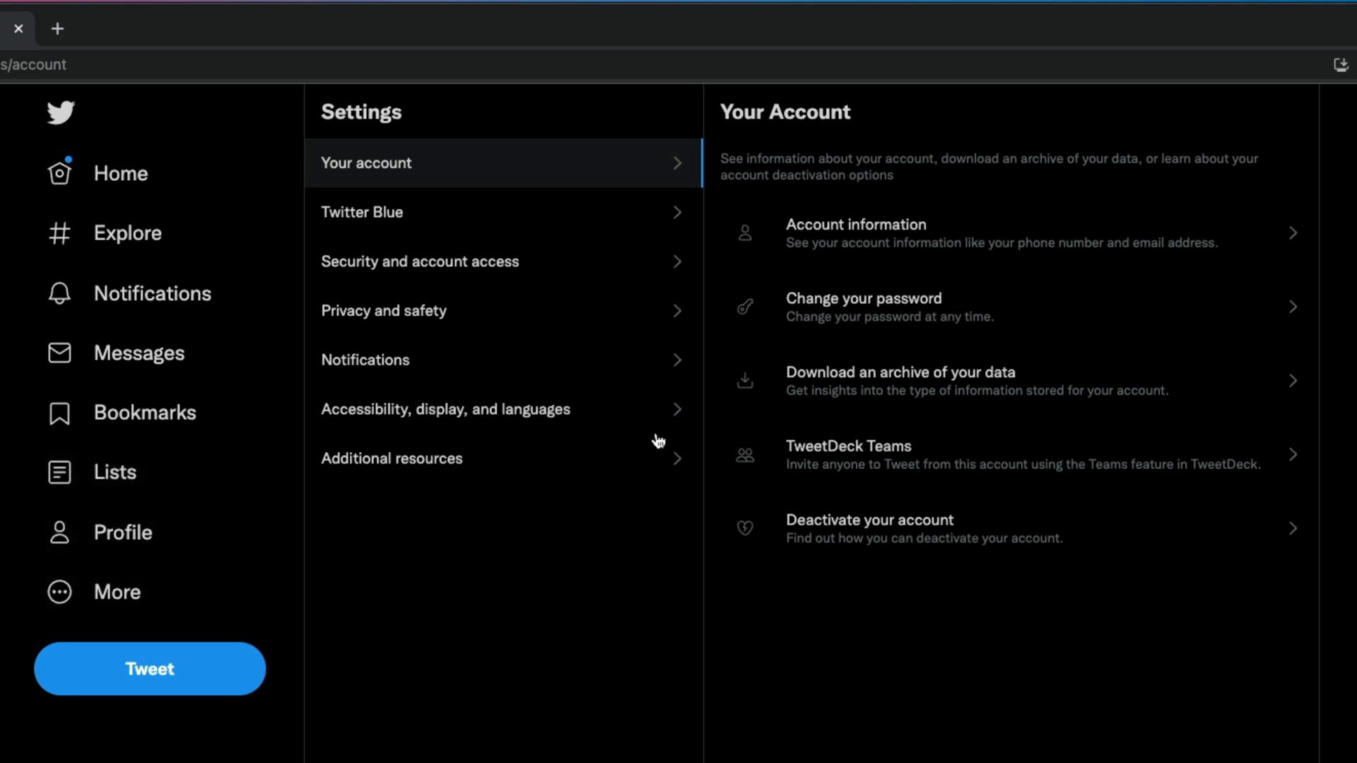
{"action": "mouse_move", "coordinate": [414, 311]}
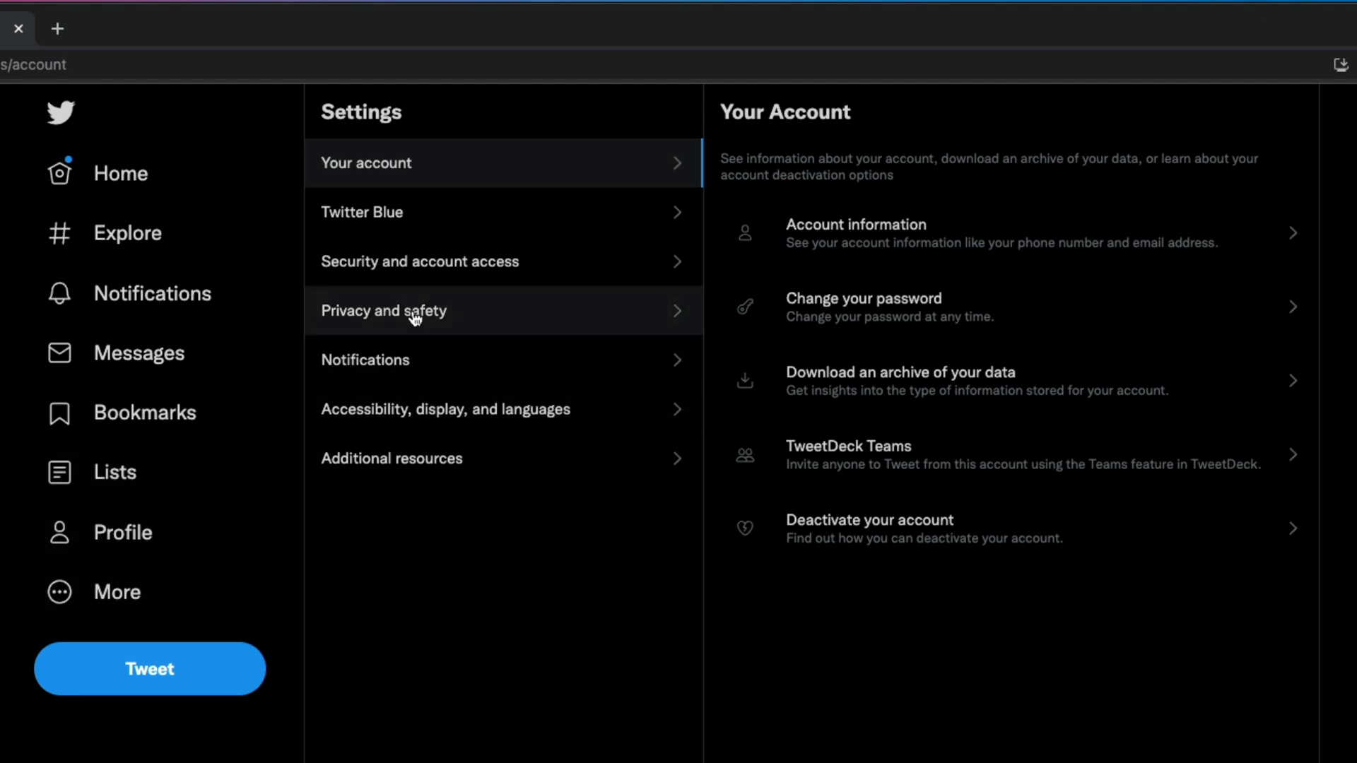
{"action": "left_click", "coordinate": [383, 311]}
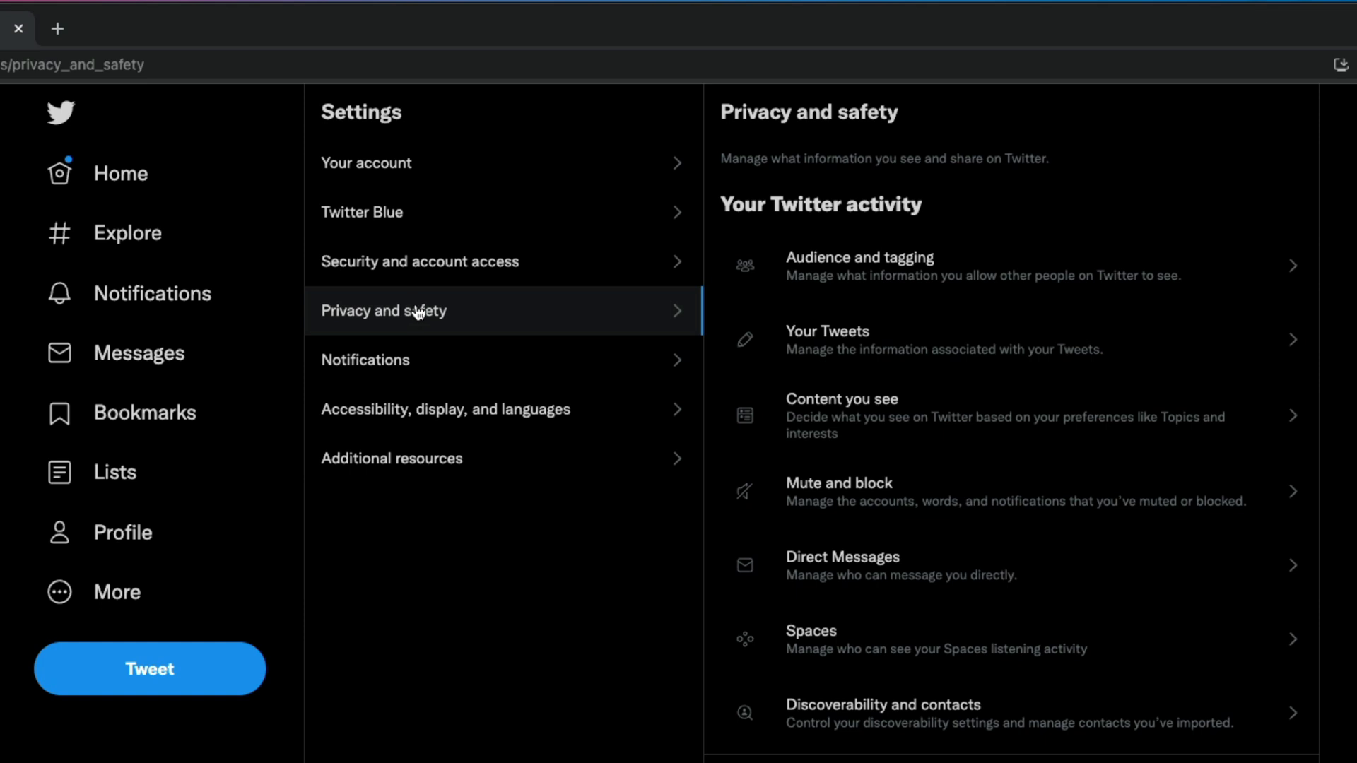
{"action": "mouse_move", "coordinate": [933, 285]}
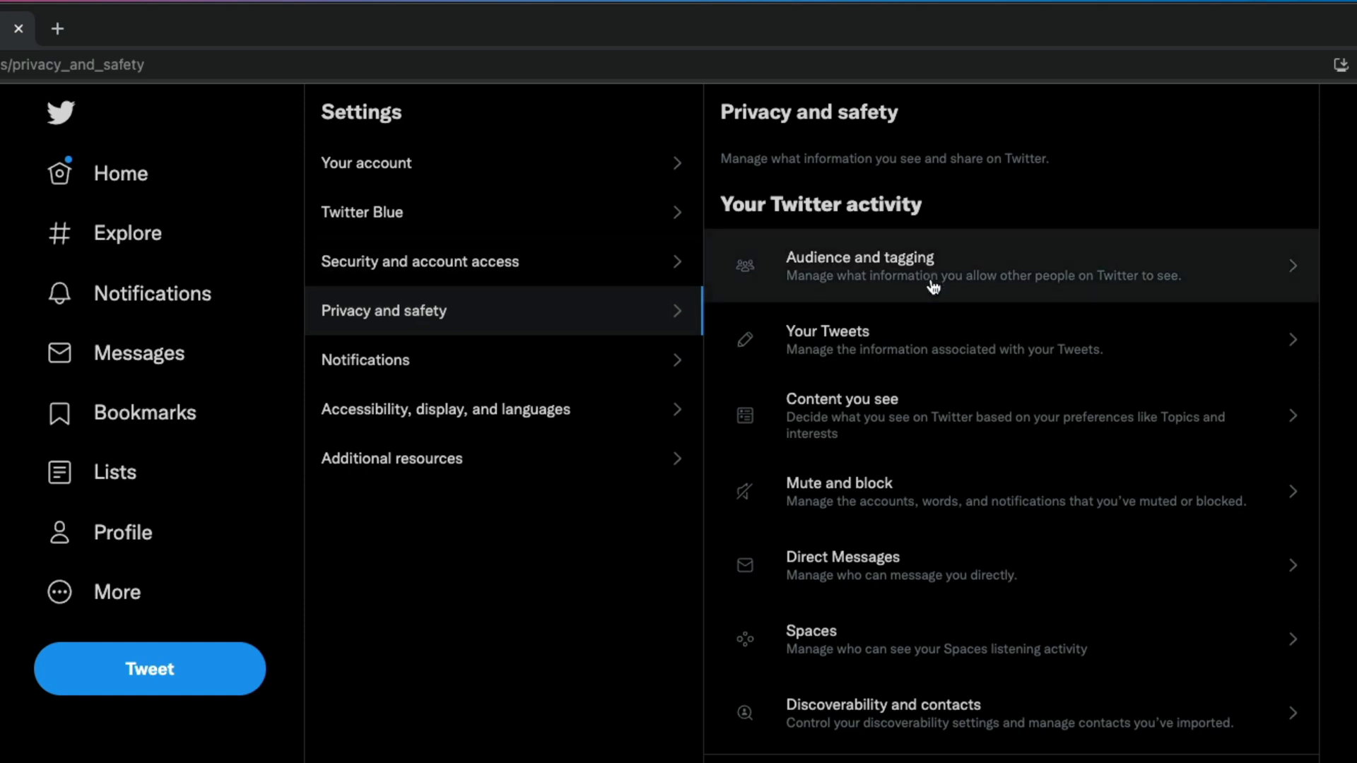
{"action": "mouse_move", "coordinate": [814, 509]}
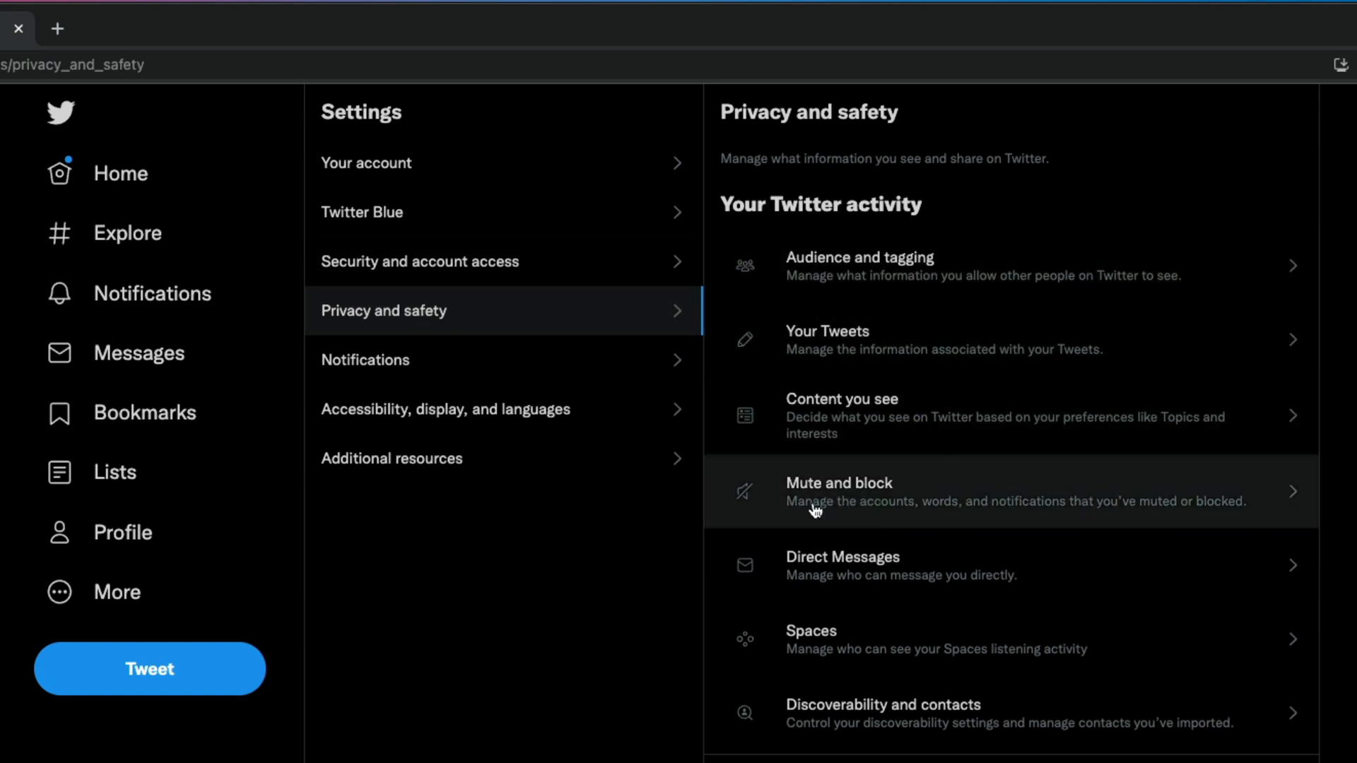
{"action": "left_click", "coordinate": [866, 492]}
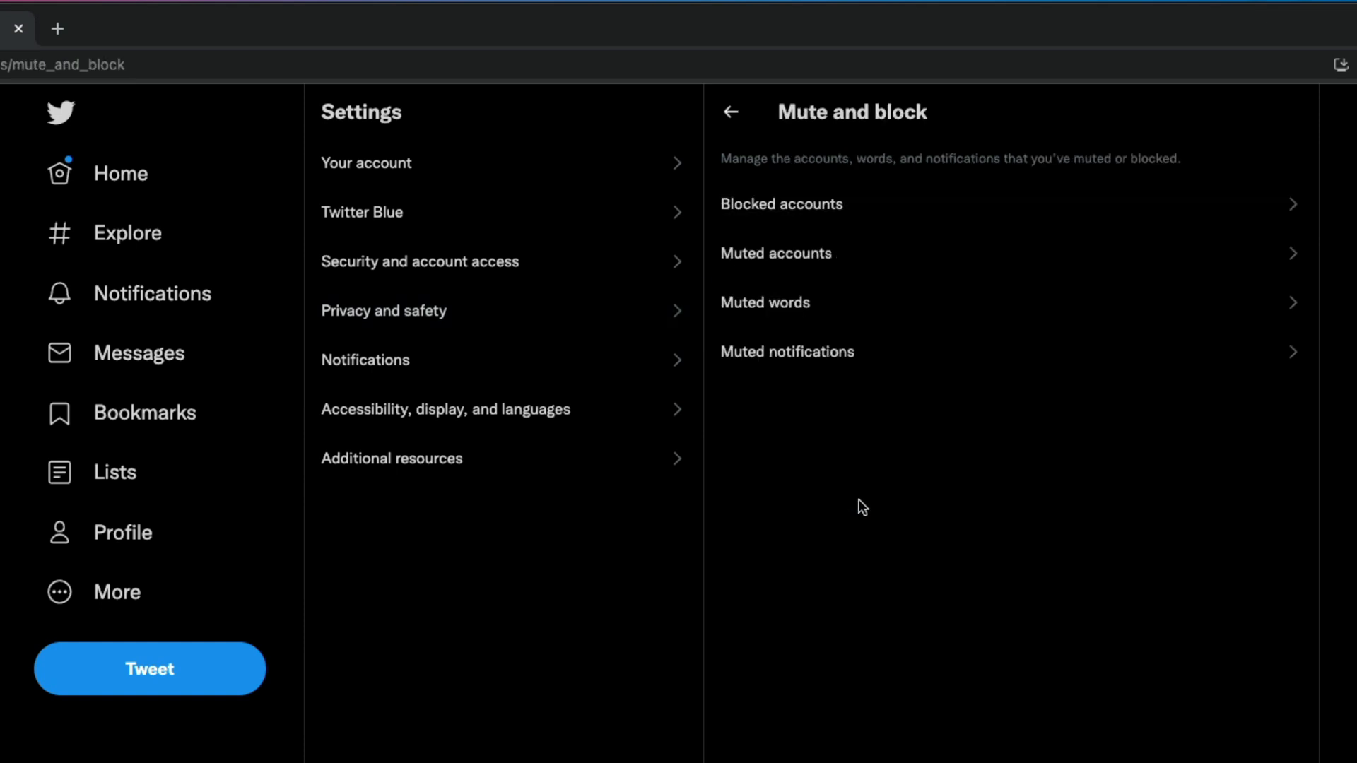
{"action": "mouse_move", "coordinate": [816, 94]}
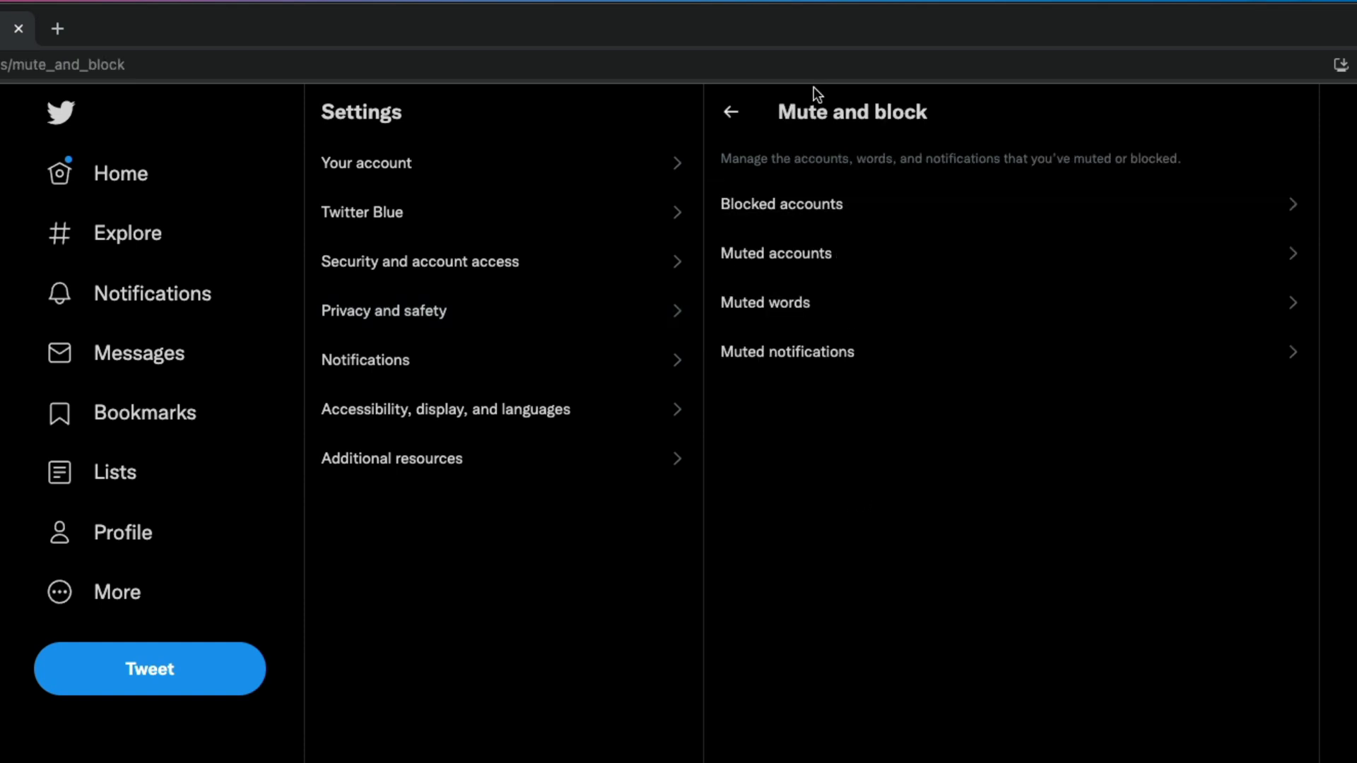
{"action": "mouse_move", "coordinate": [739, 303]}
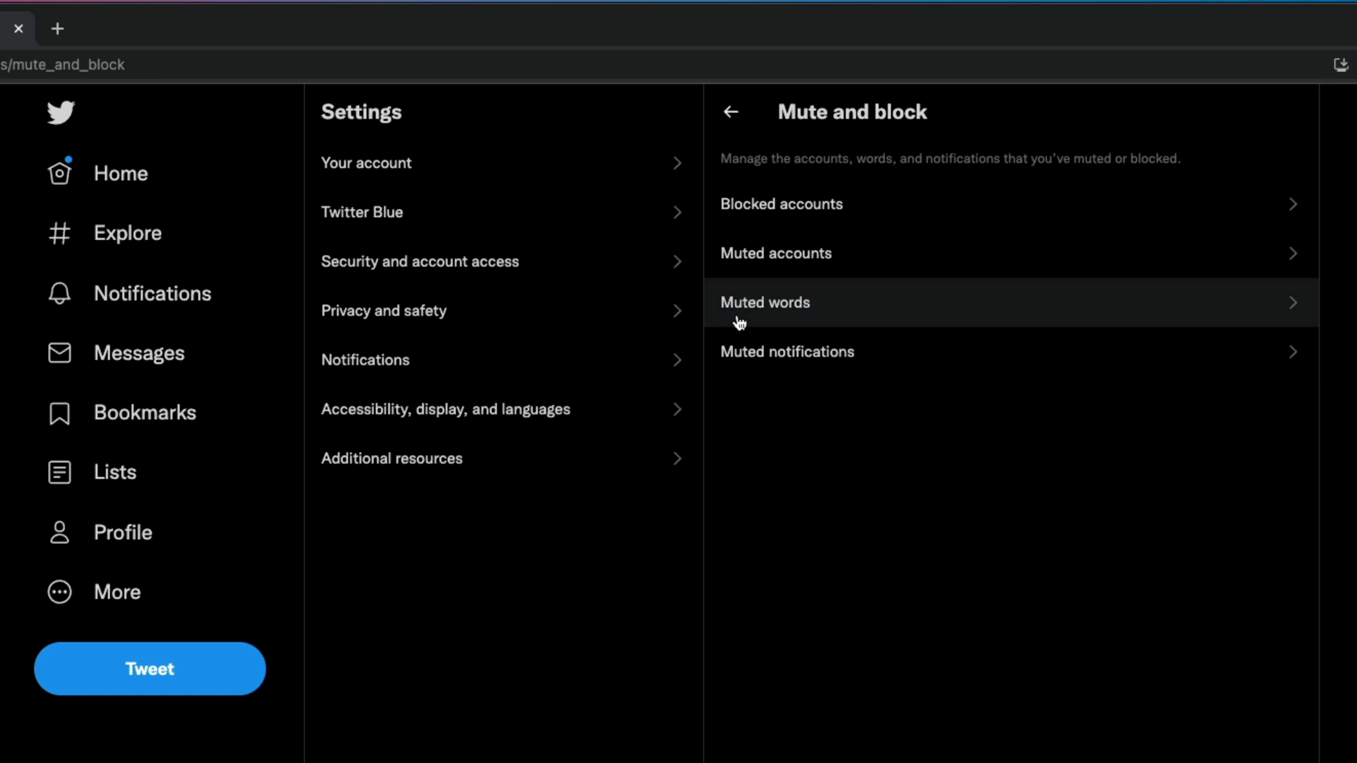
- View the web Muted words list showing 'wordle' and dismiss the intro with Got it
{"action": "left_click", "coordinate": [764, 302]}
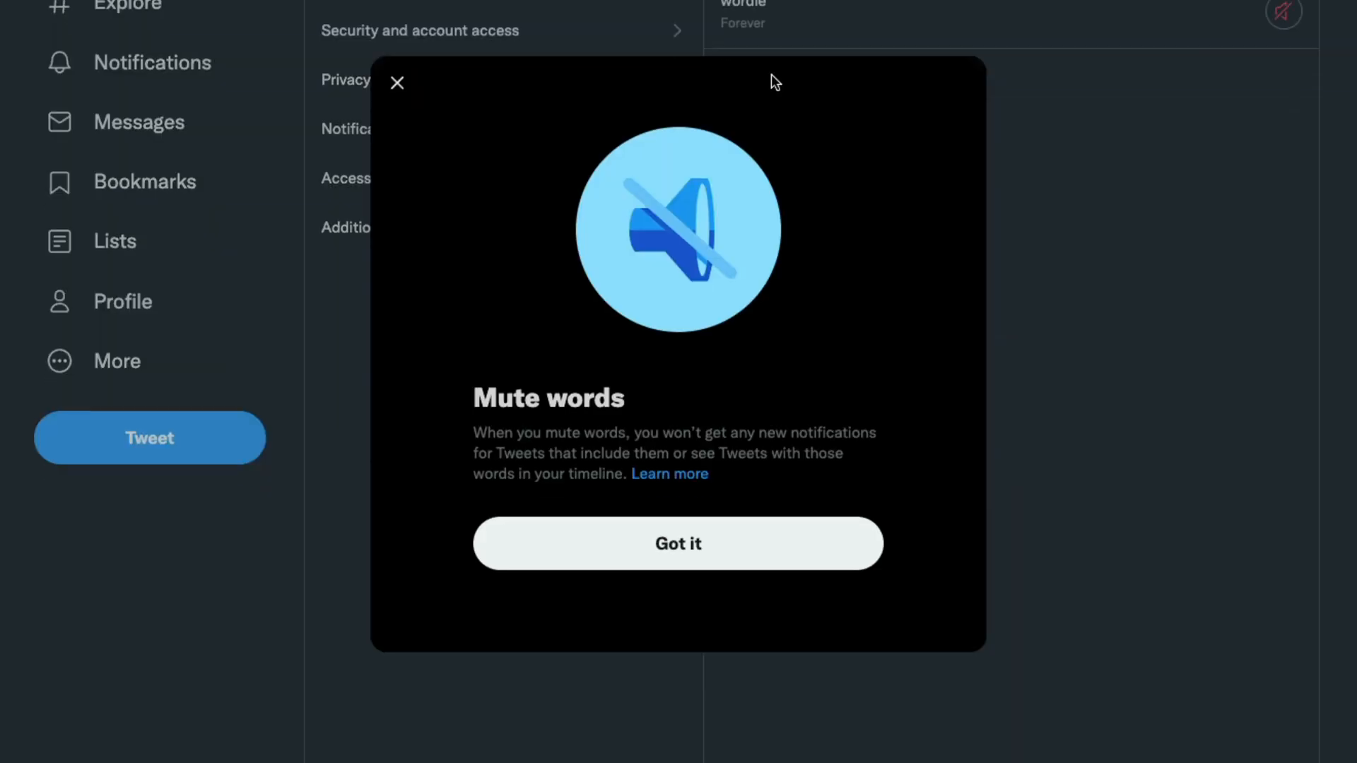
{"action": "mouse_move", "coordinate": [522, 278]}
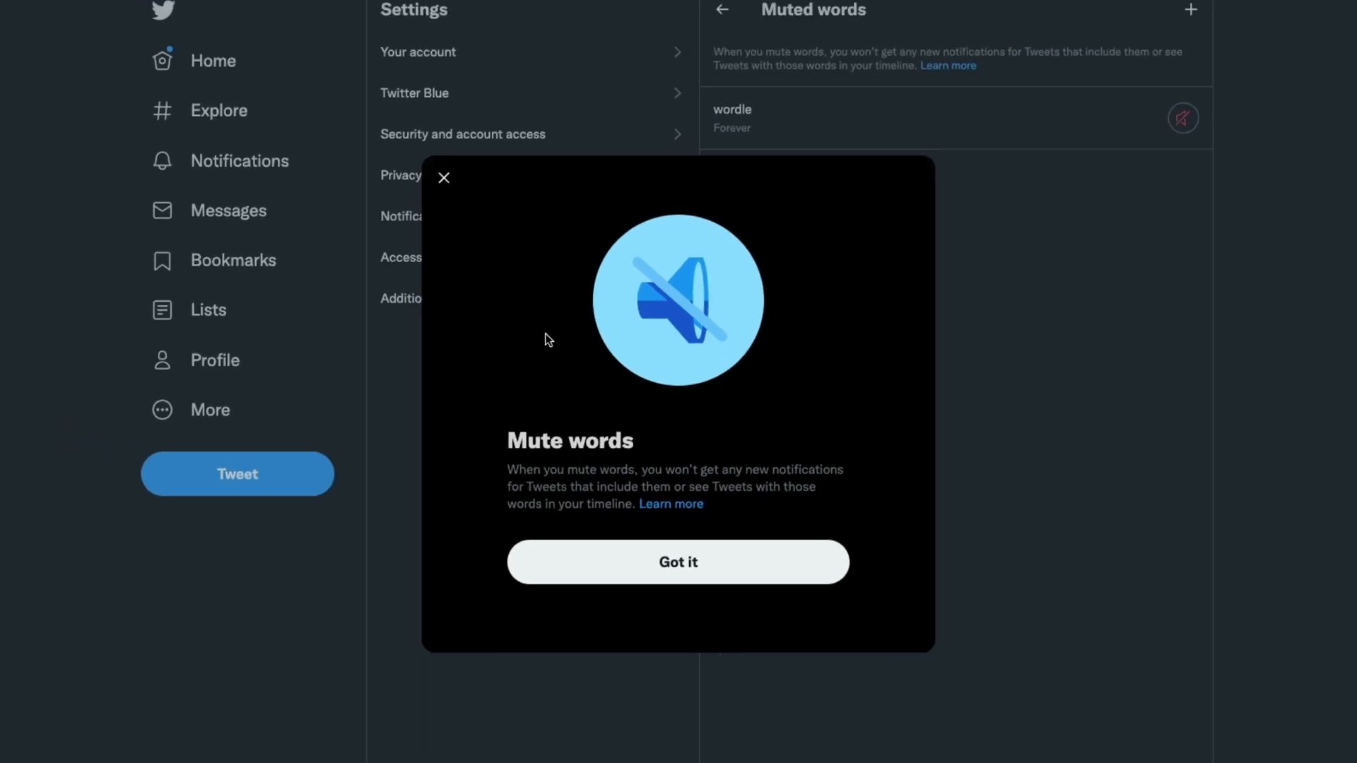
{"action": "left_click", "coordinate": [677, 561]}
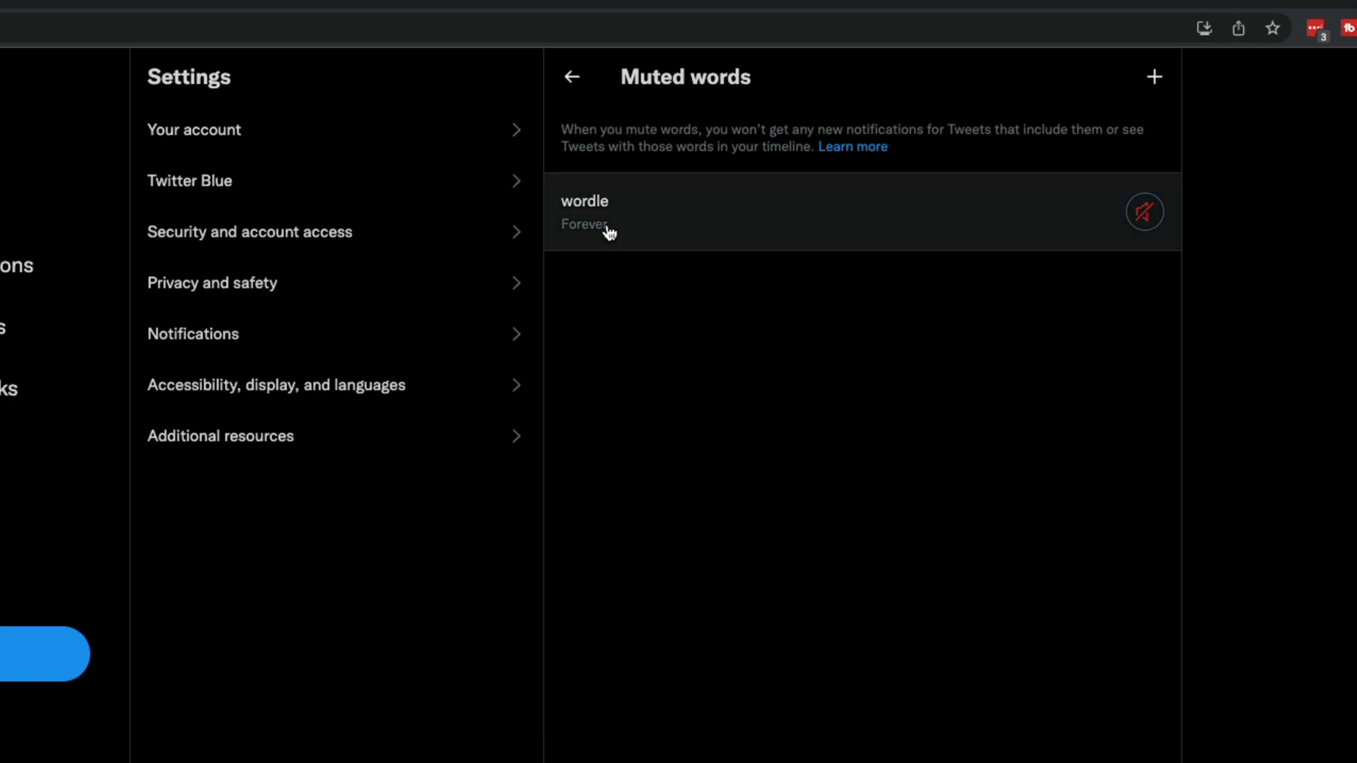
{"action": "mouse_move", "coordinate": [592, 214]}
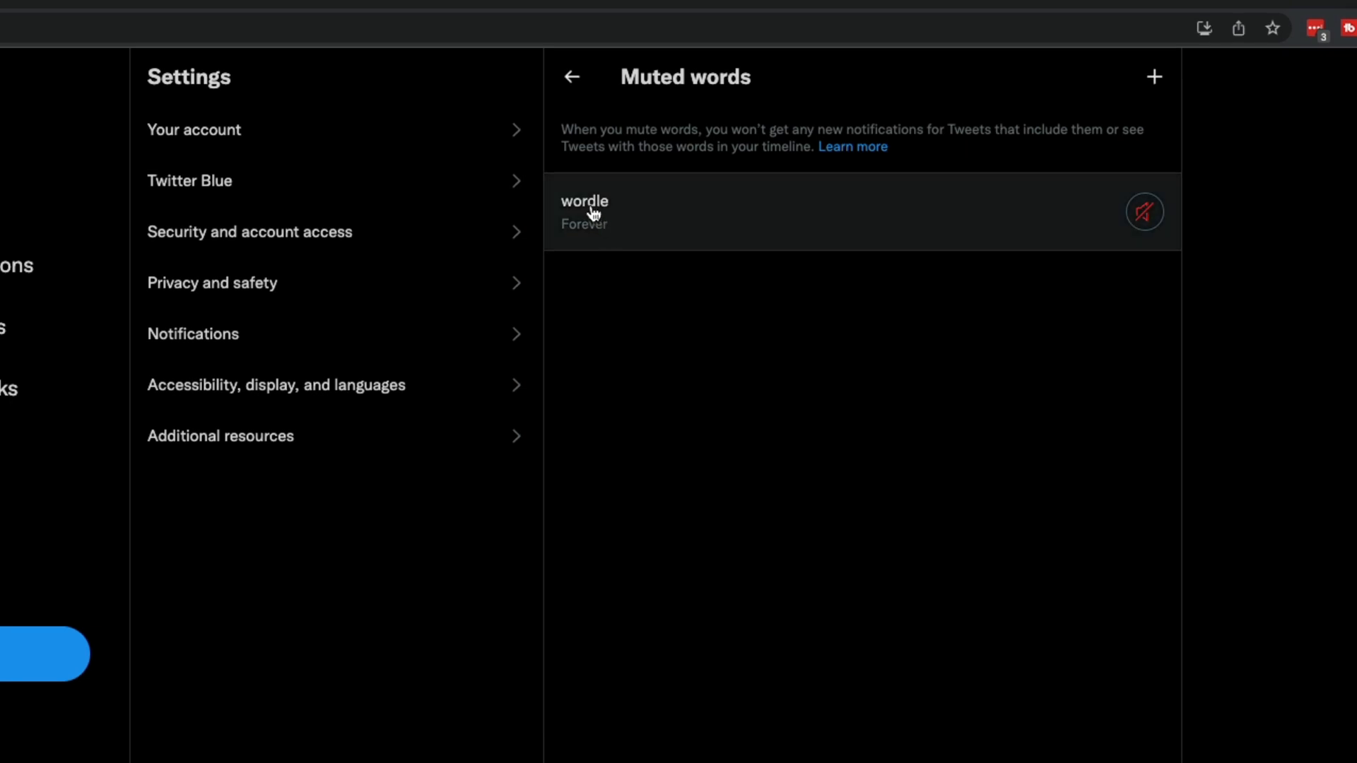
{"action": "mouse_move", "coordinate": [870, 622]}
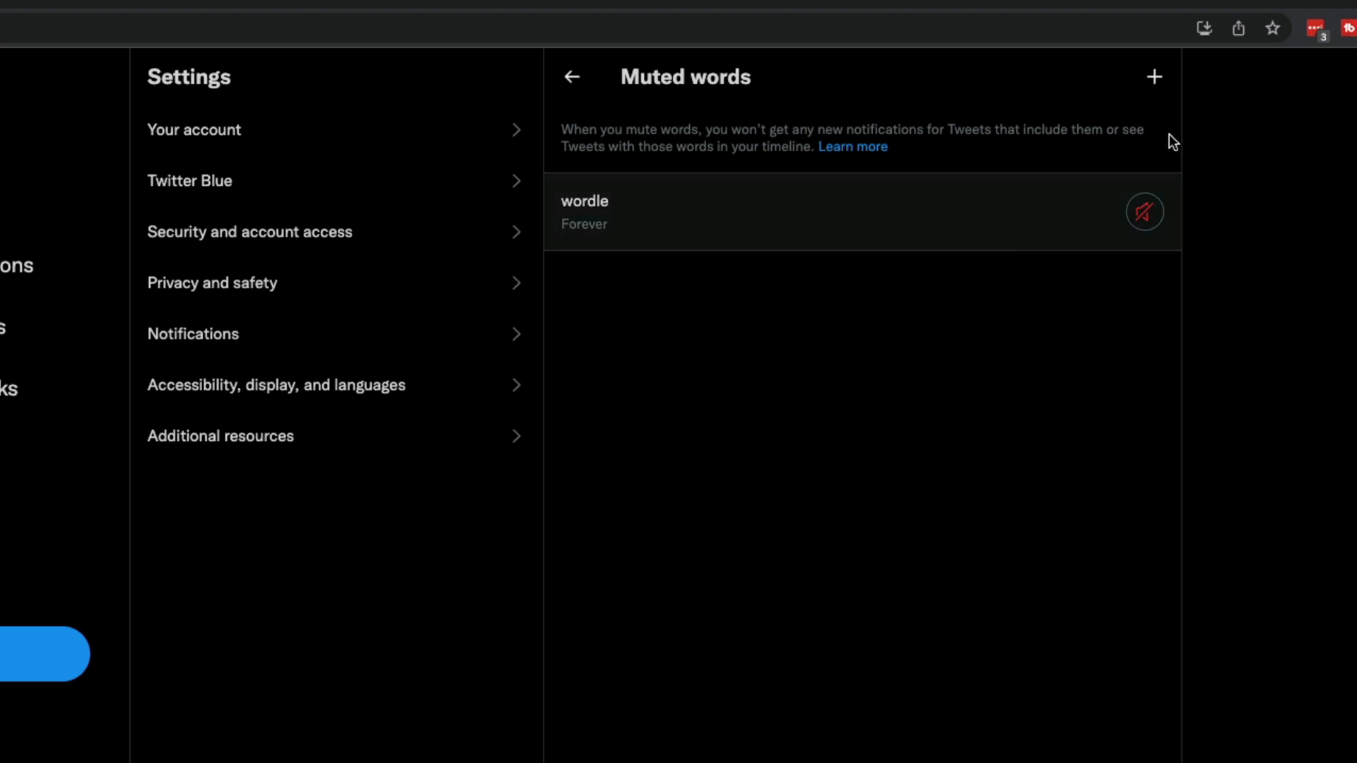
{"action": "mouse_move", "coordinate": [1153, 76]}
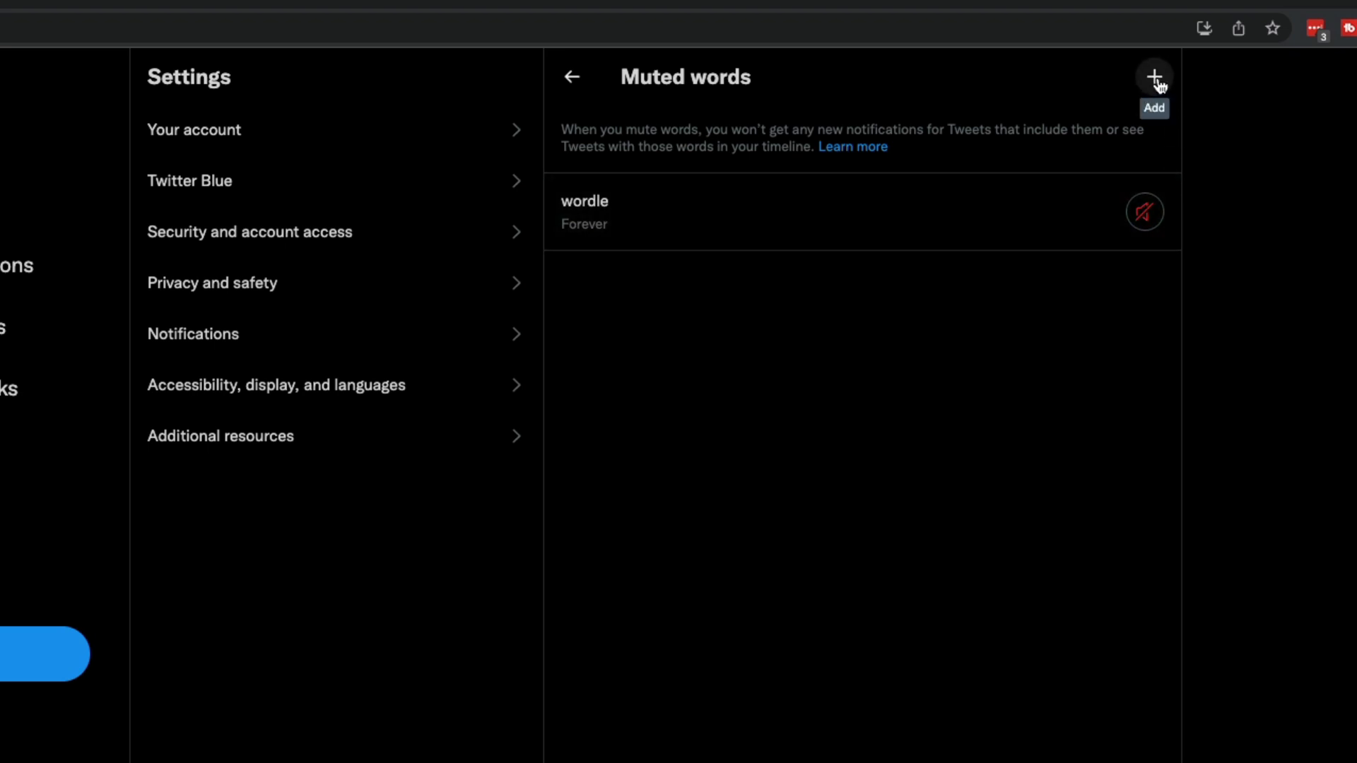
- Add 'french fries' as a muted word with default options and save it above 'wordle'
{"action": "left_click", "coordinate": [1154, 77]}
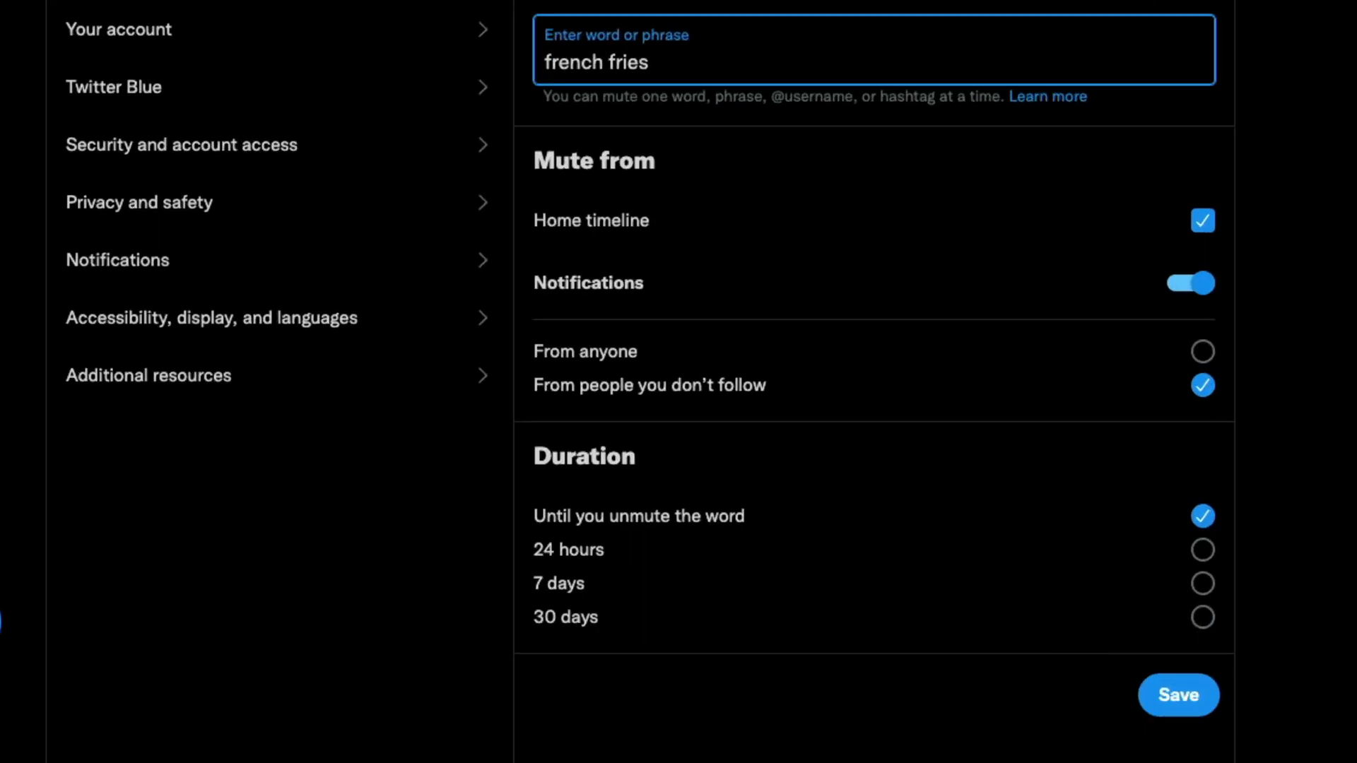
{"action": "mouse_move", "coordinate": [632, 30]}
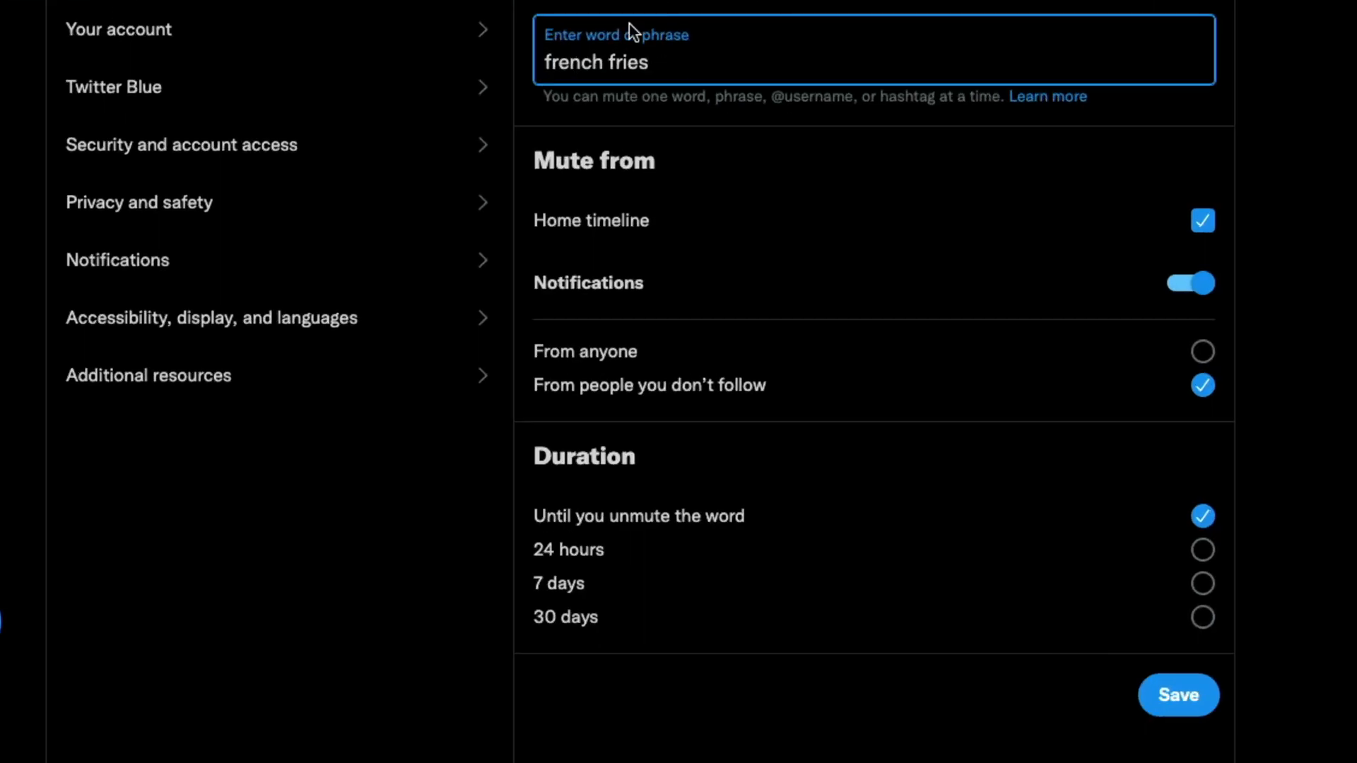
{"action": "mouse_move", "coordinate": [619, 276]}
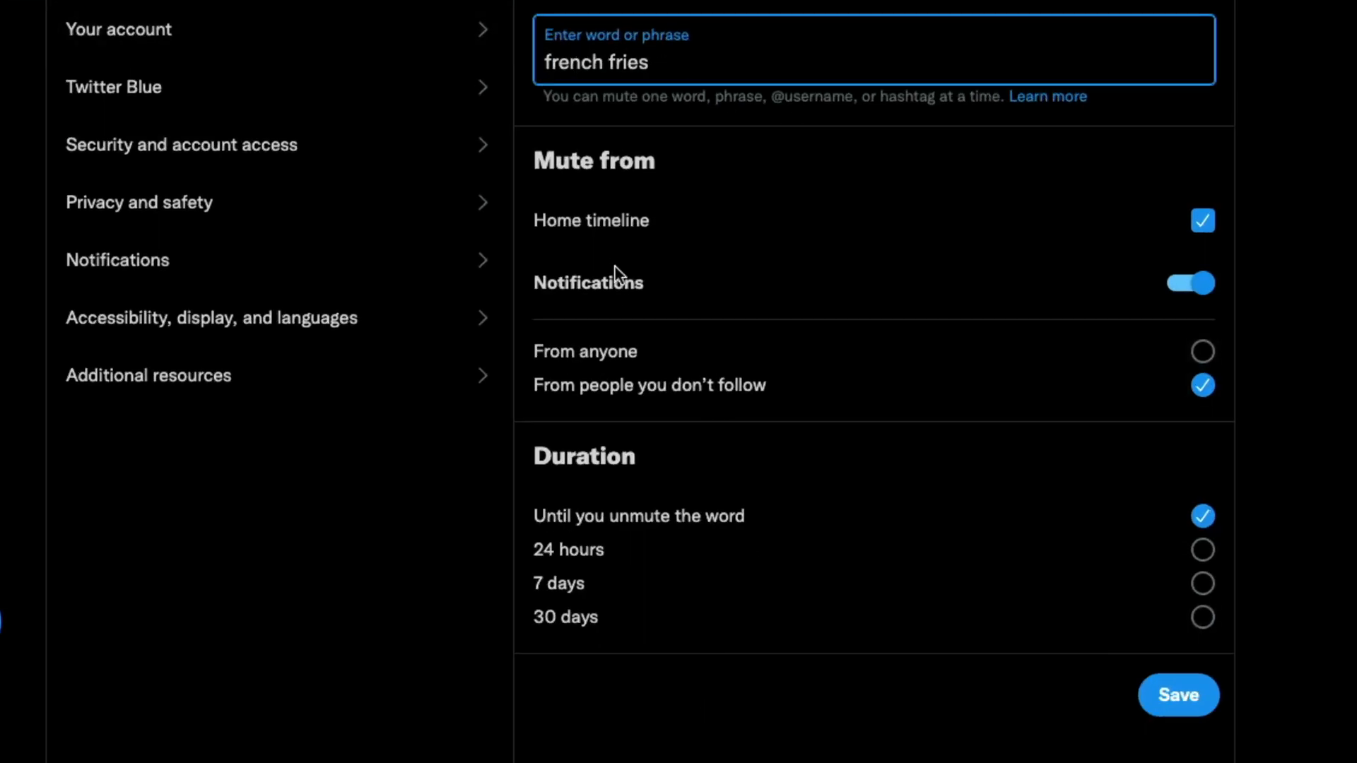
{"action": "mouse_move", "coordinate": [758, 297]}
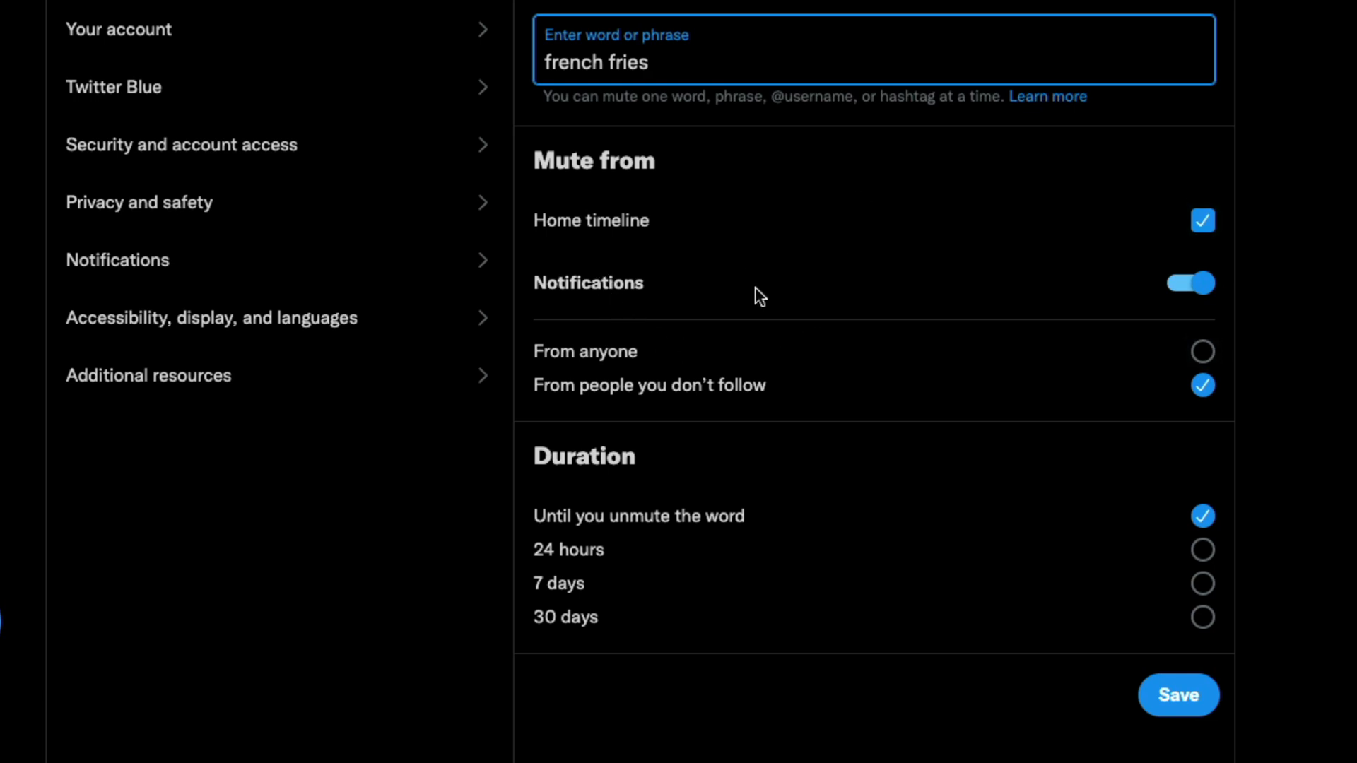
{"action": "mouse_move", "coordinate": [1205, 249]}
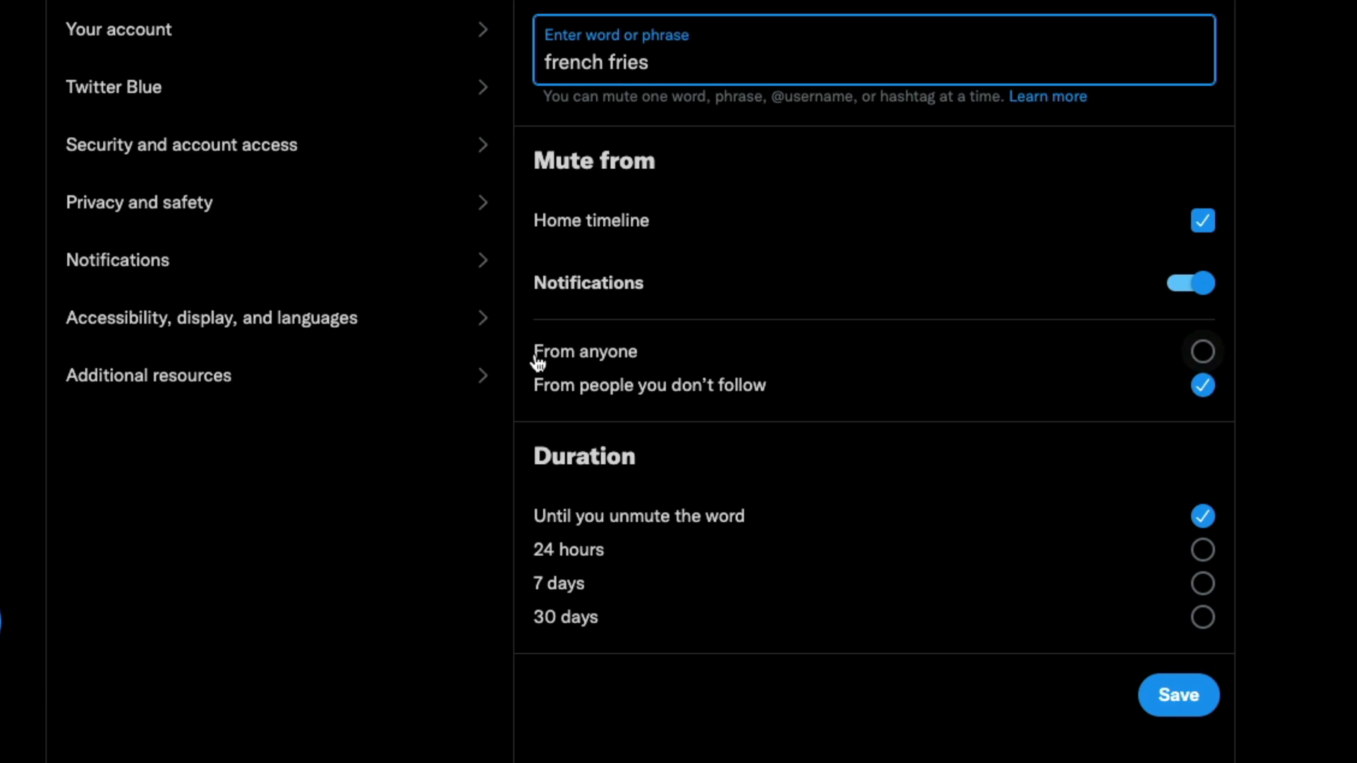
{"action": "mouse_move", "coordinate": [1134, 434]}
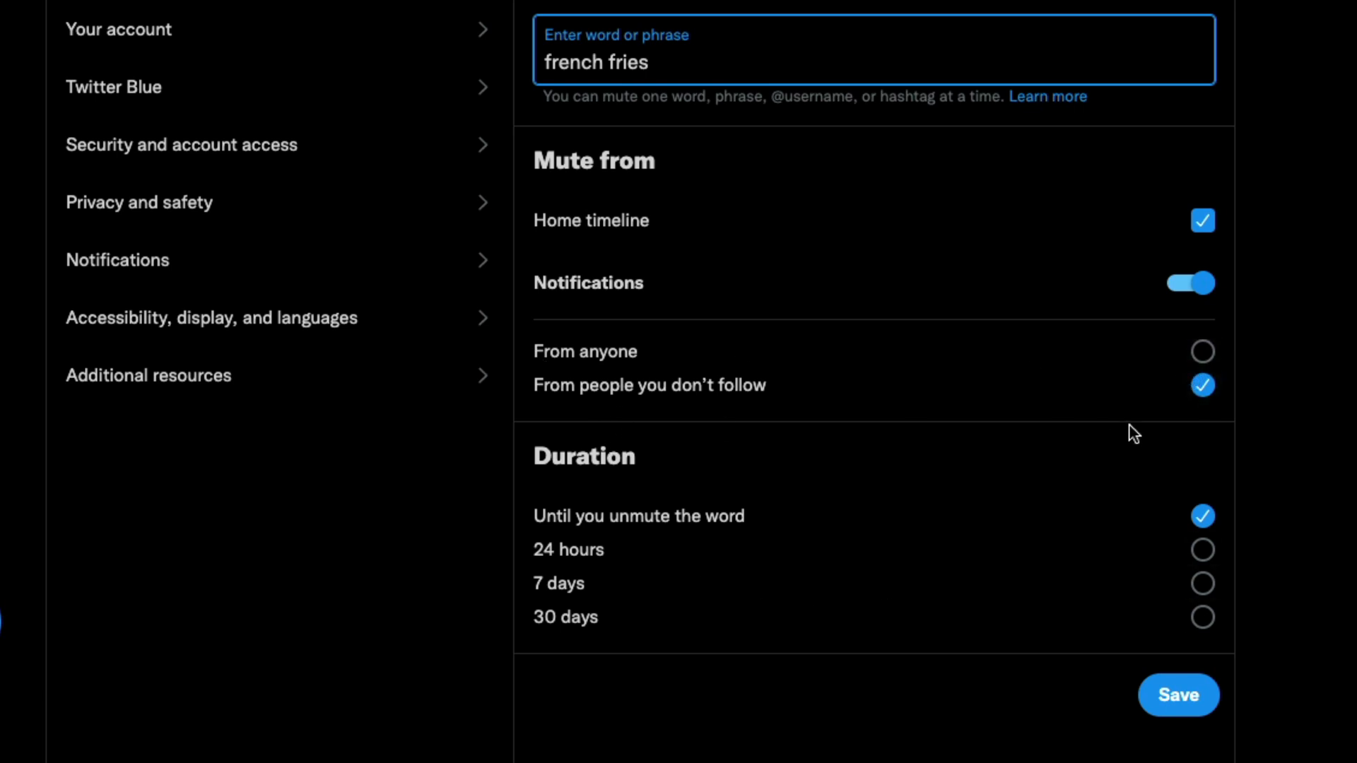
{"action": "mouse_move", "coordinate": [757, 383]}
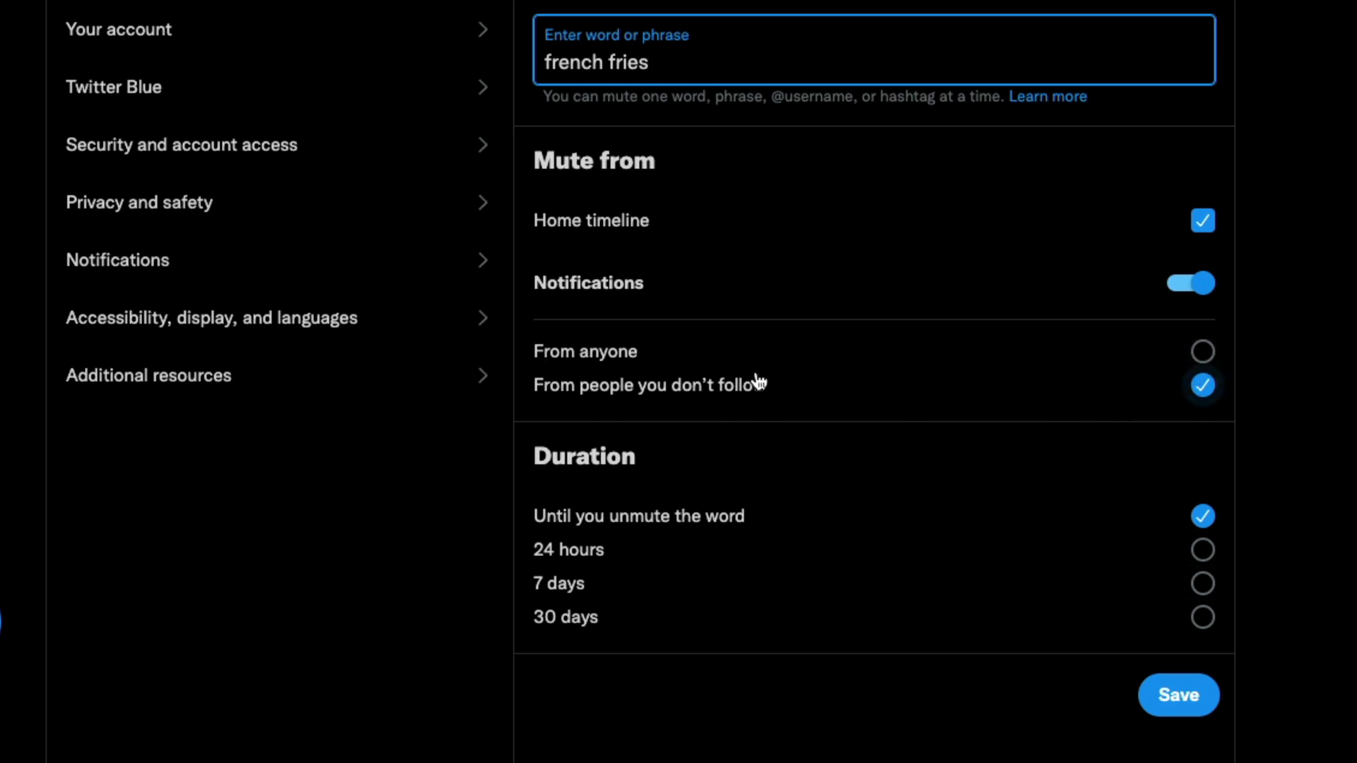
{"action": "mouse_move", "coordinate": [660, 682]}
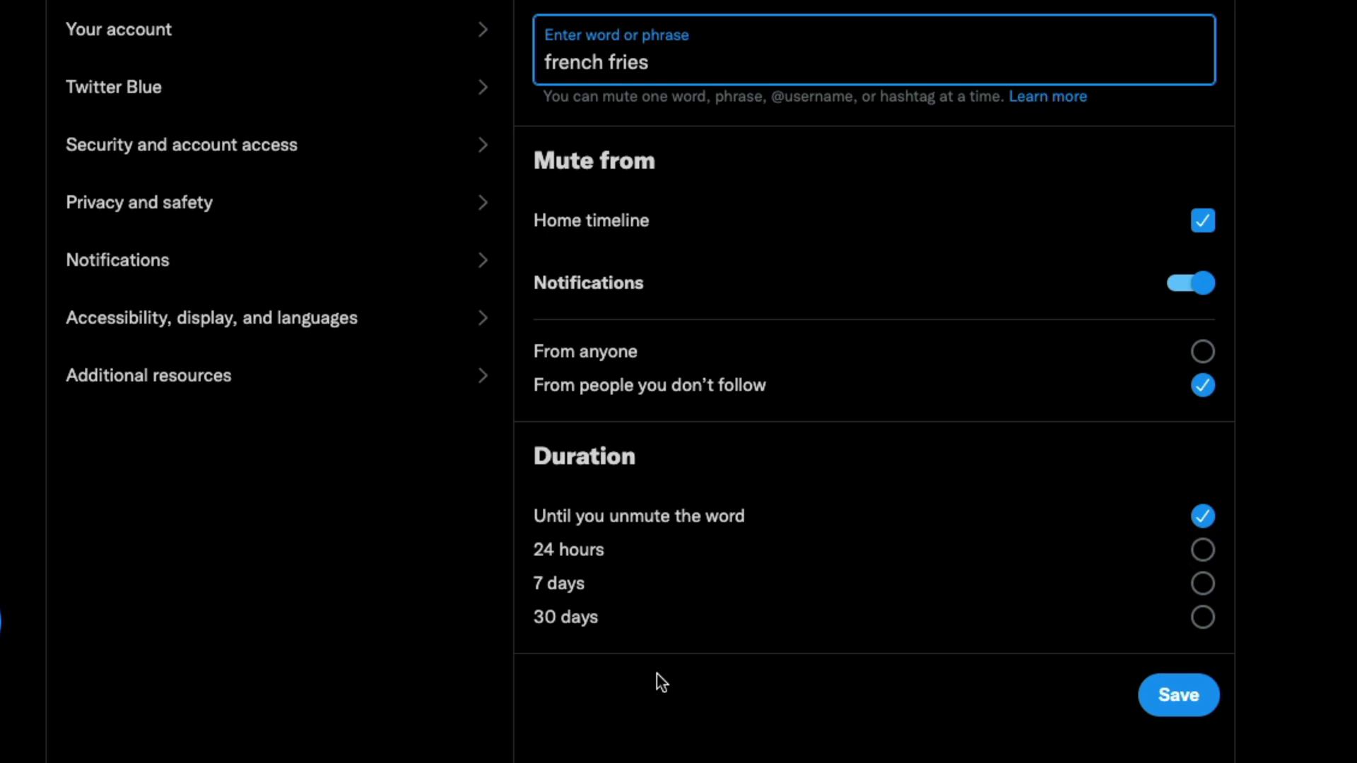
{"action": "mouse_move", "coordinate": [652, 674]}
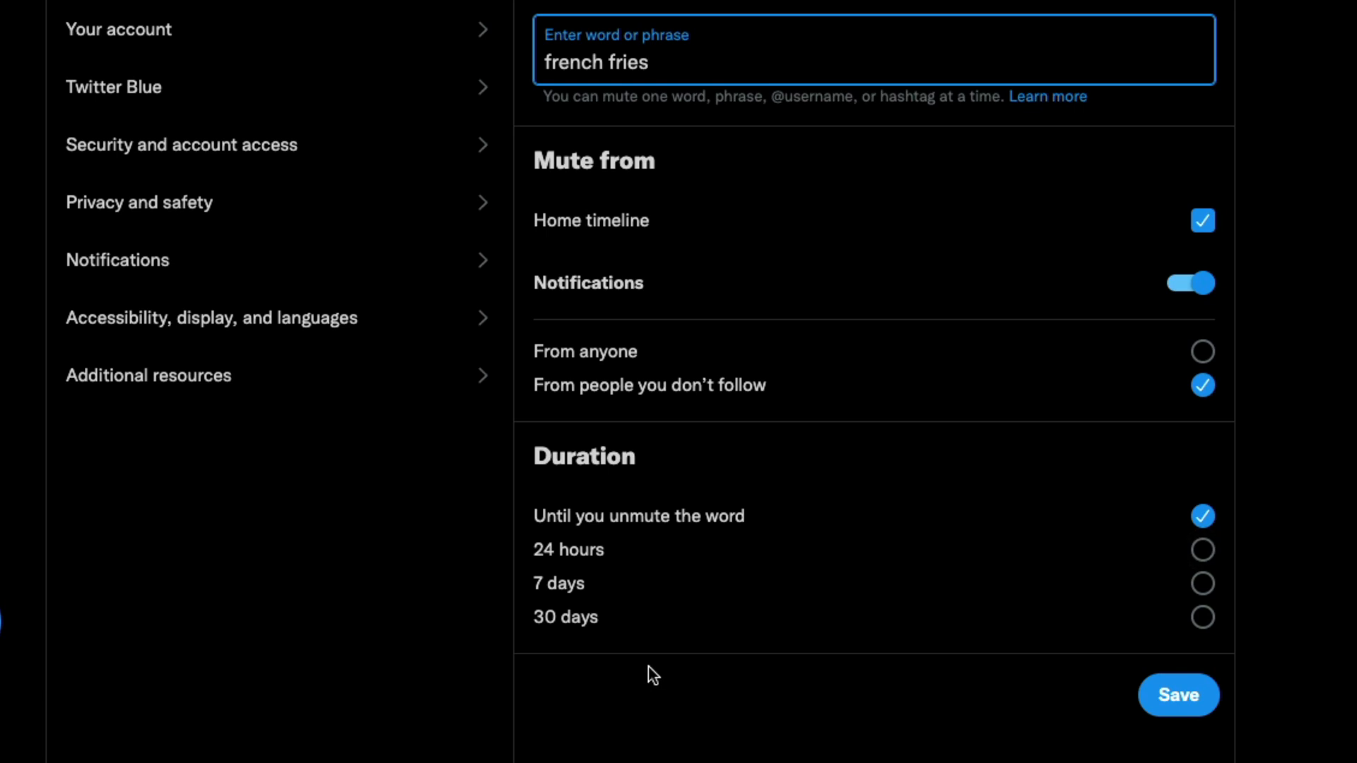
{"action": "mouse_move", "coordinate": [1025, 79]}
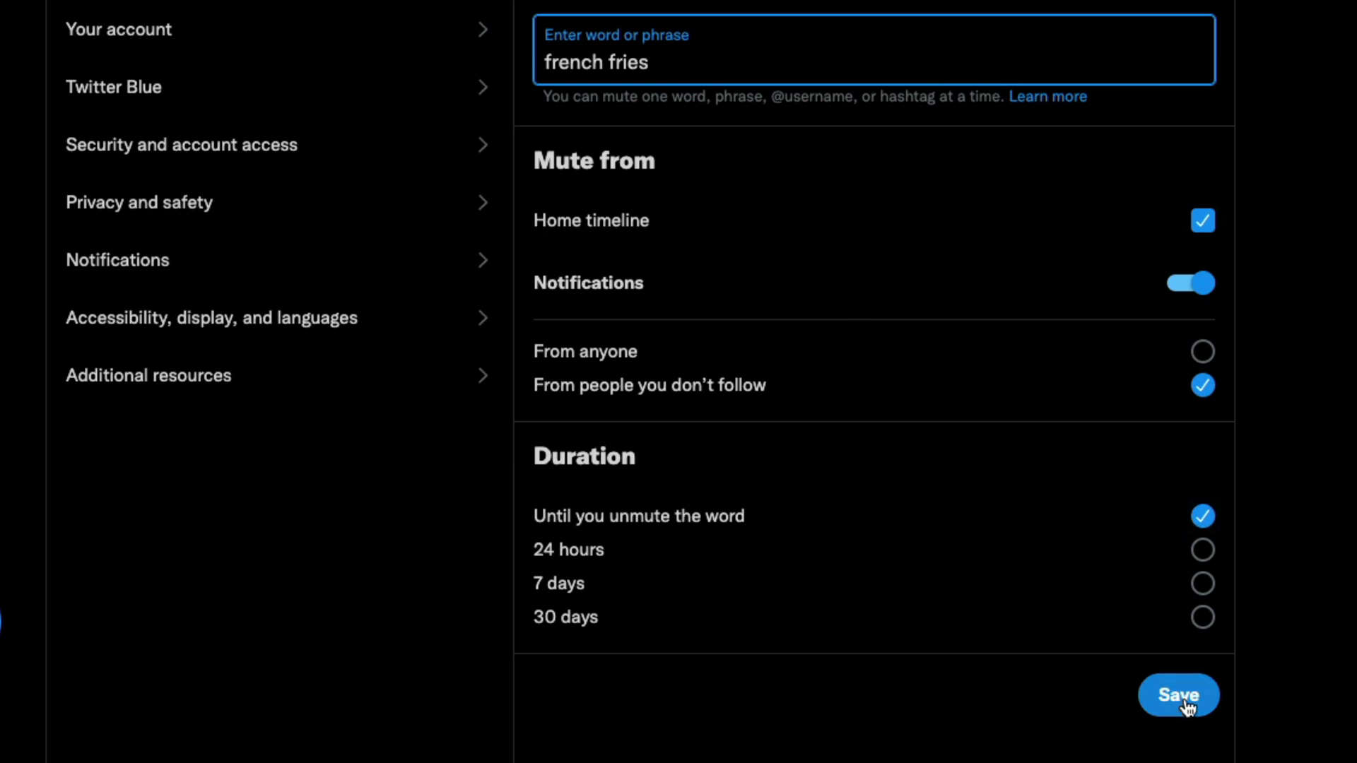
{"action": "left_click", "coordinate": [1179, 695]}
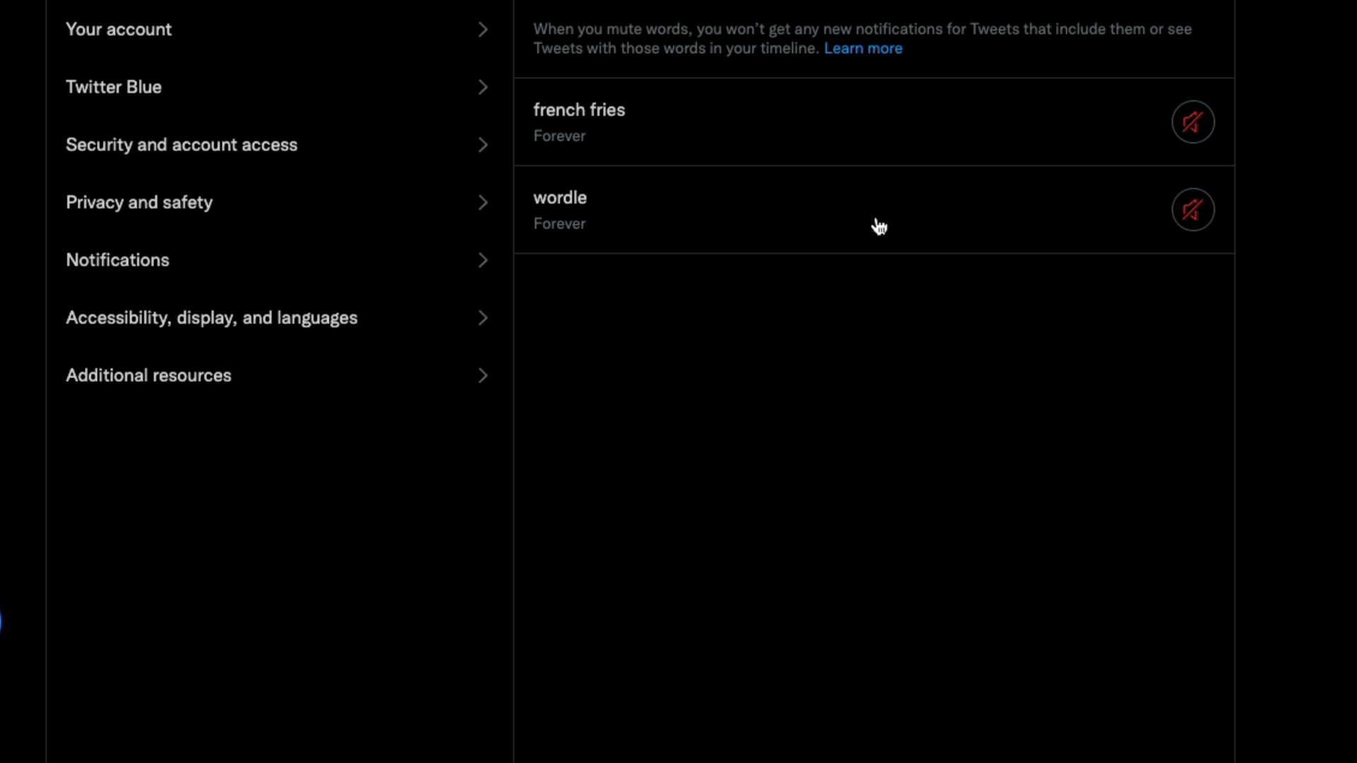
{"action": "mouse_move", "coordinate": [996, 279]}
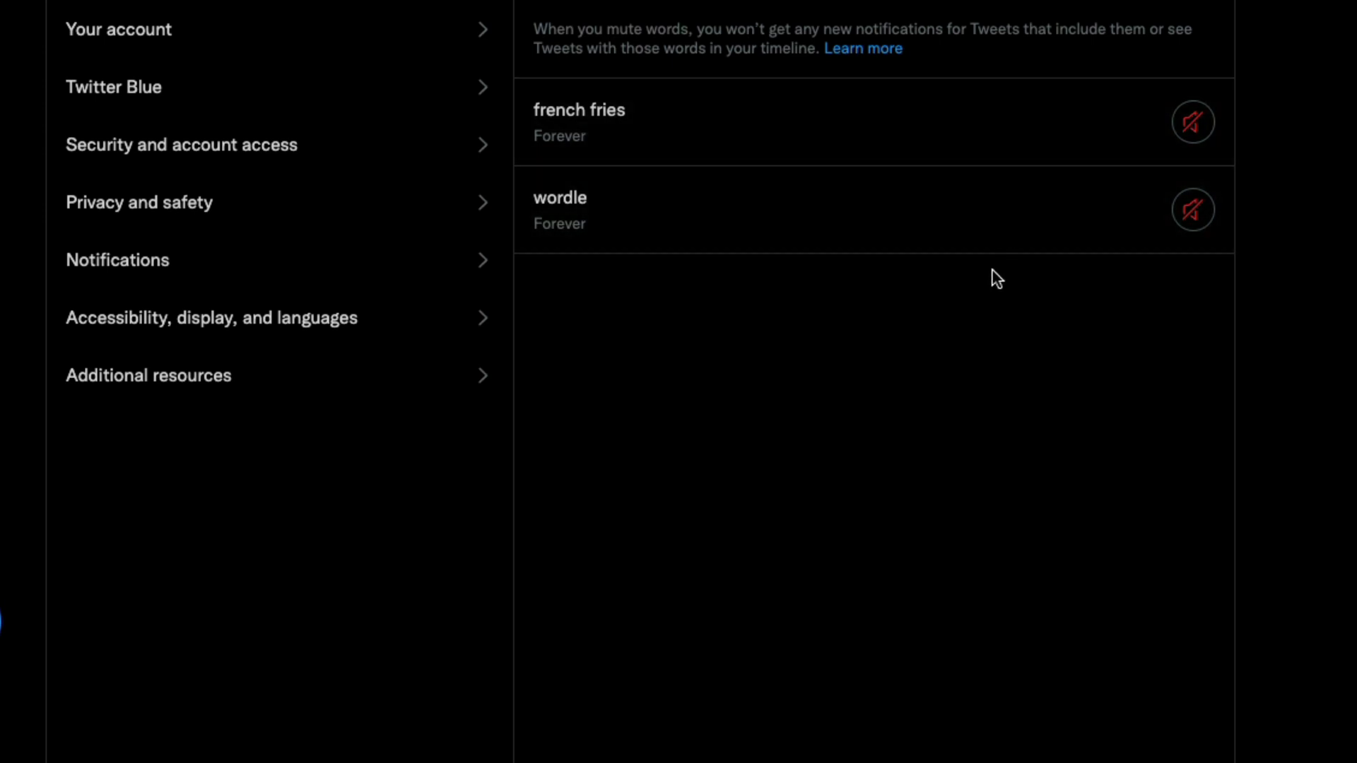
{"action": "mouse_move", "coordinate": [1193, 122]}
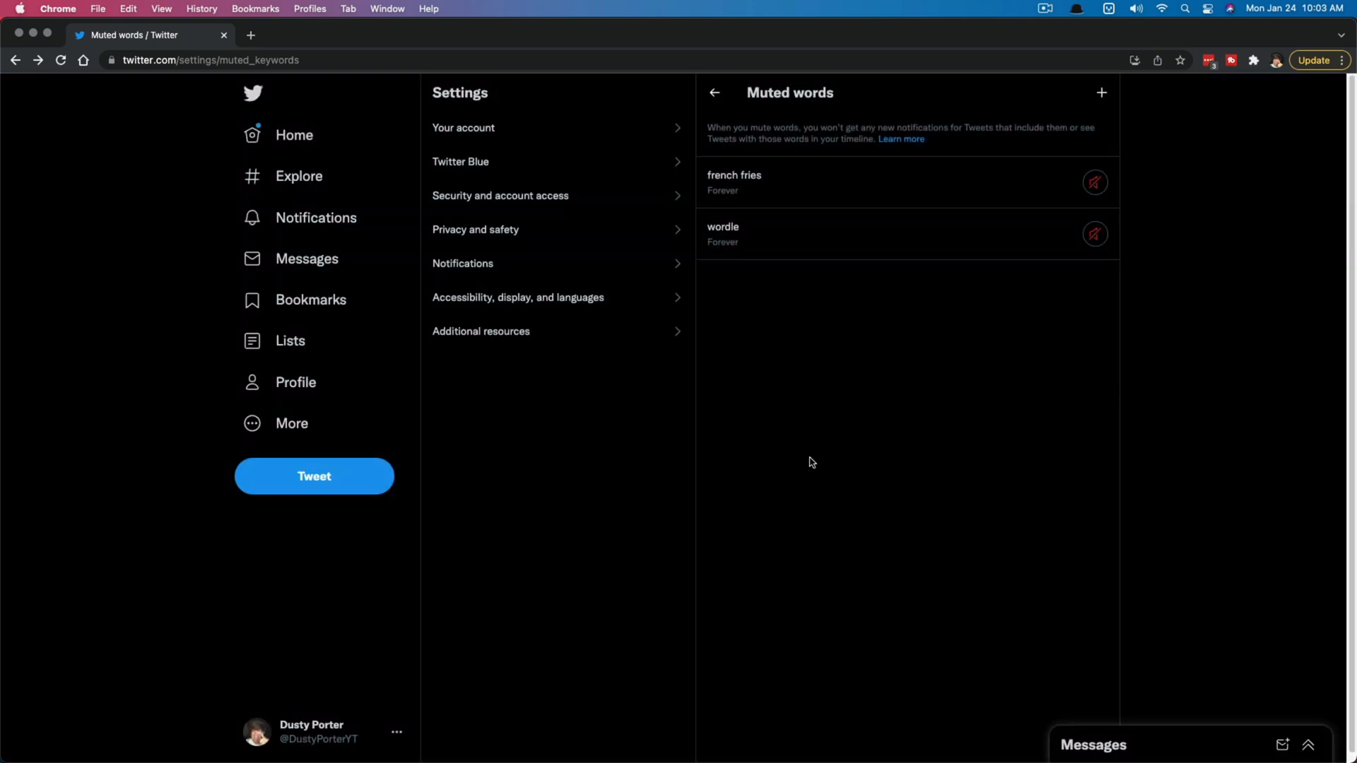
{"action": "mouse_move", "coordinate": [857, 236]}
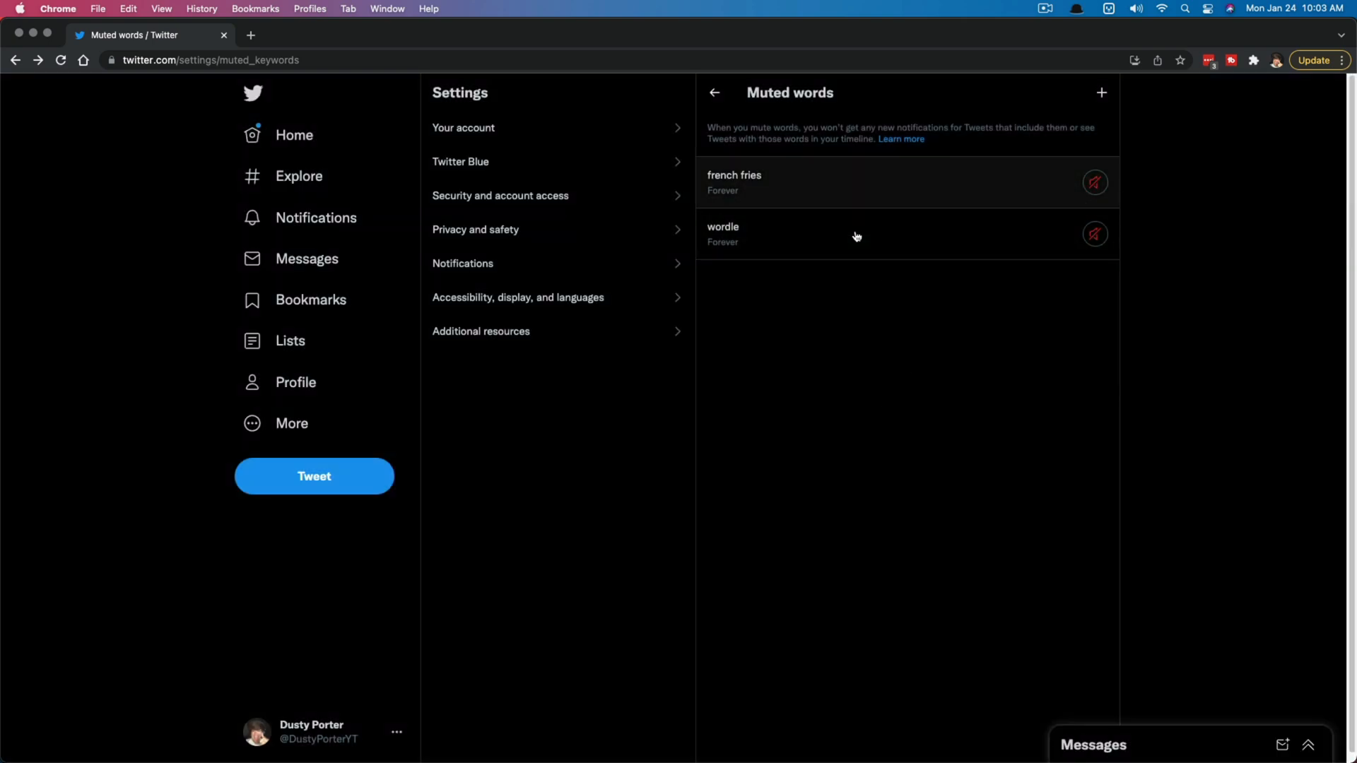
{"action": "mouse_move", "coordinate": [924, 287]}
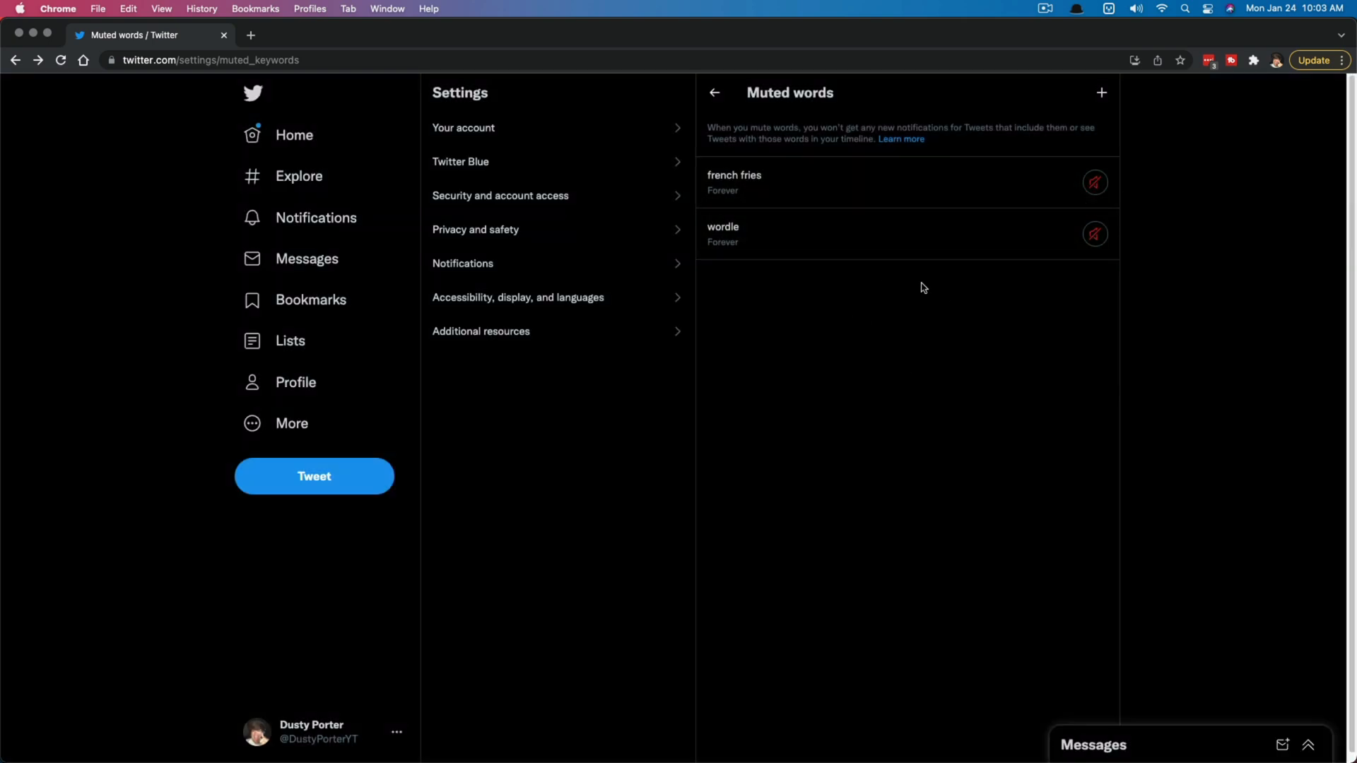
- Unmute 'french fries' and 'wordle', leaving no muted words
{"action": "left_click", "coordinate": [1094, 183]}
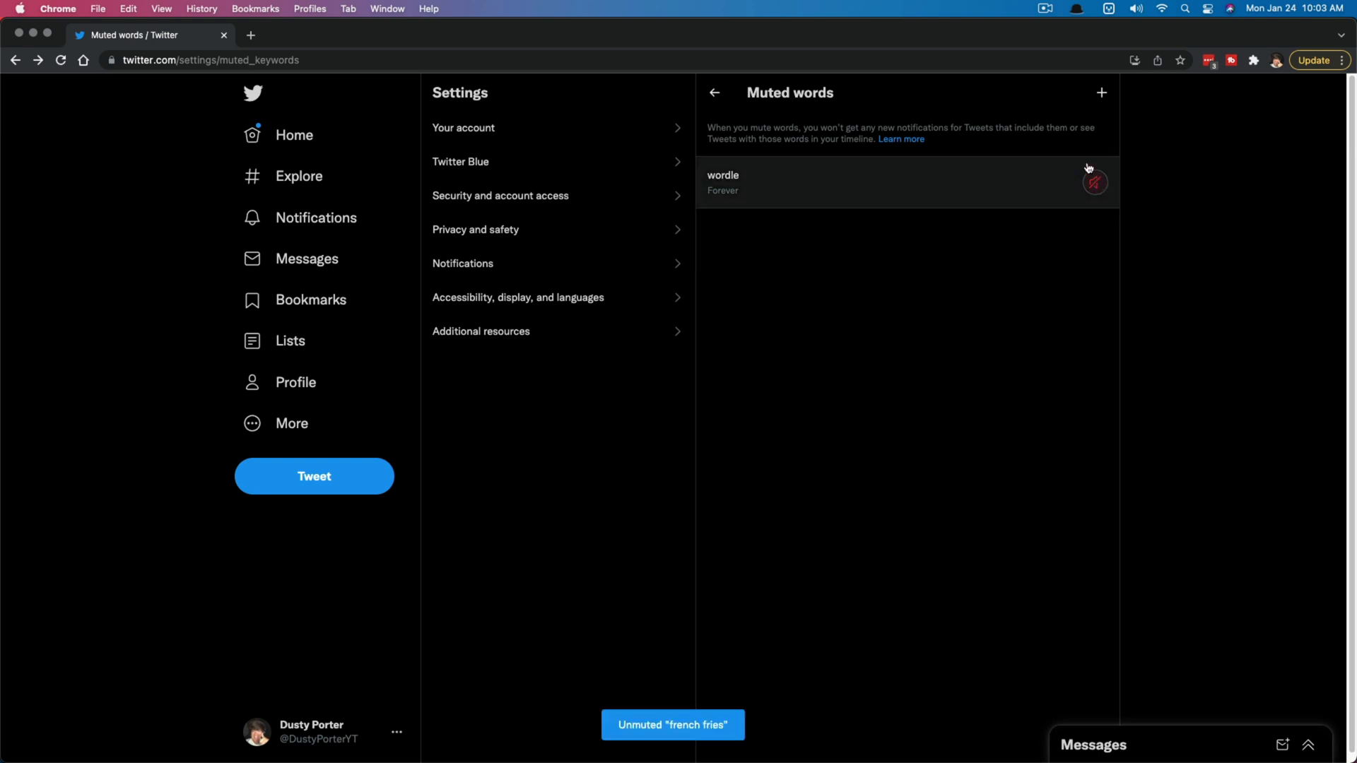
{"action": "left_click", "coordinate": [1093, 183]}
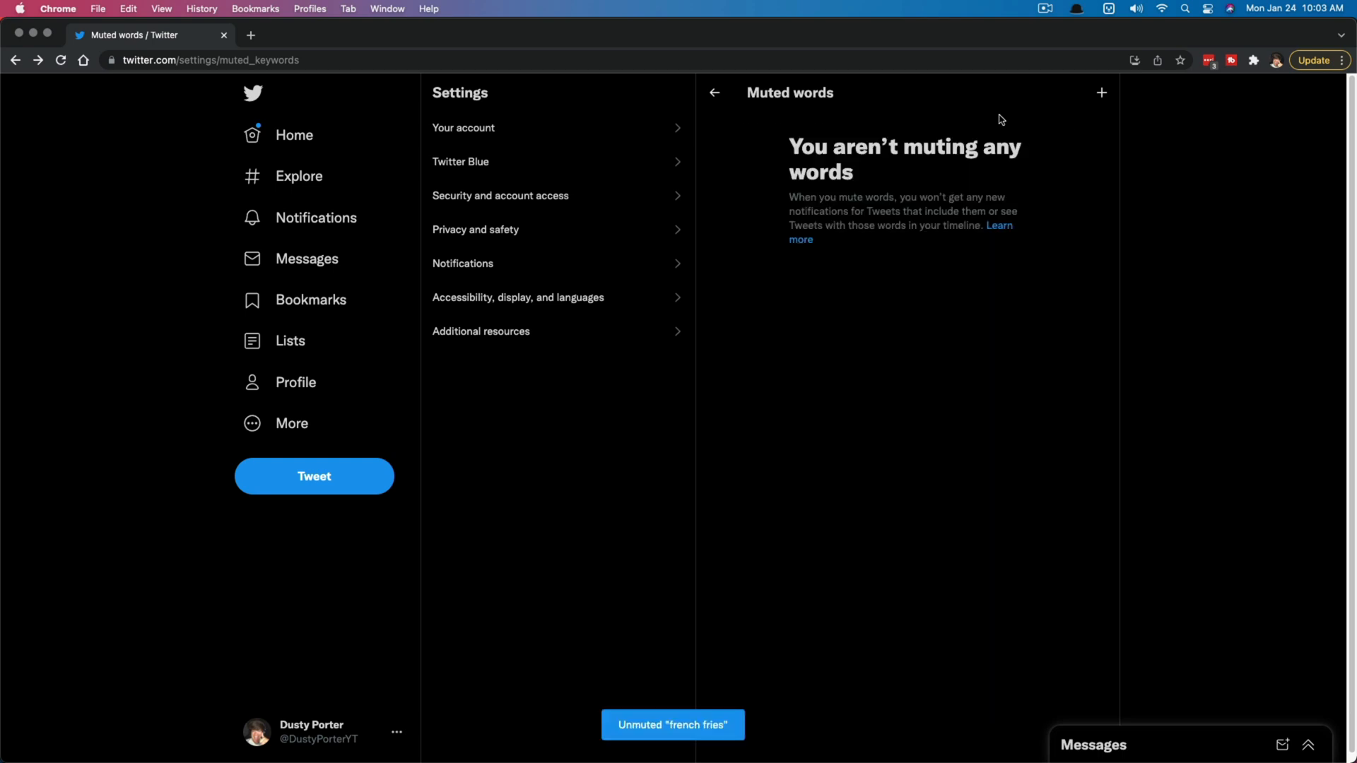